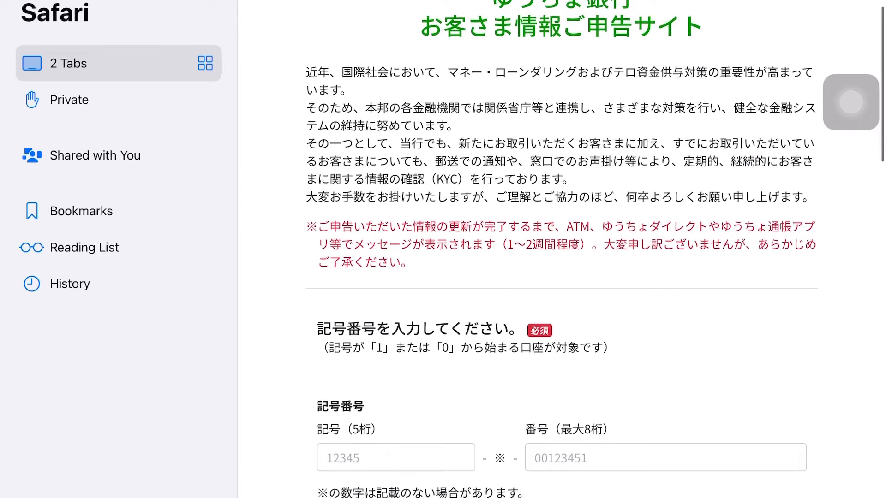
scroll("down", 3)
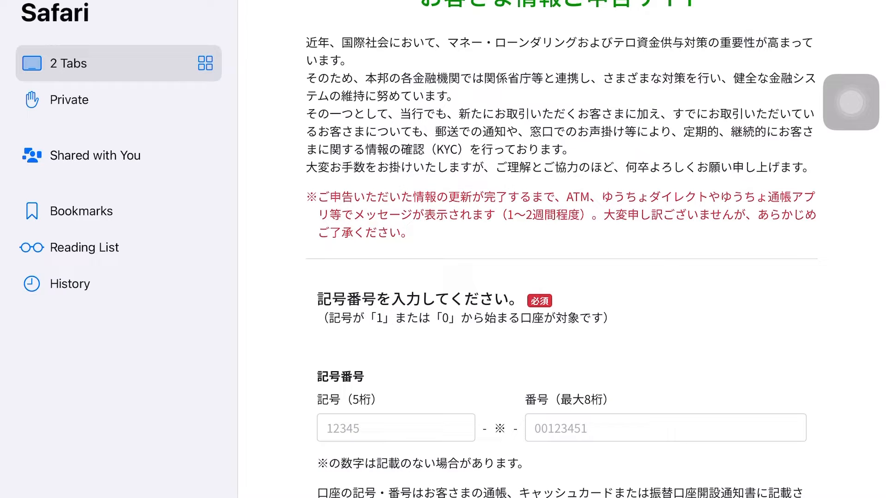
scroll("down", 3)
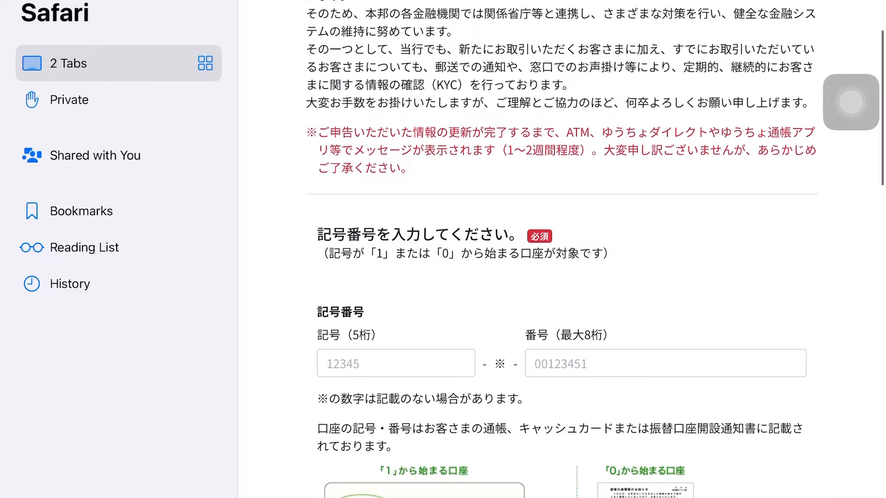
scroll("down", 3)
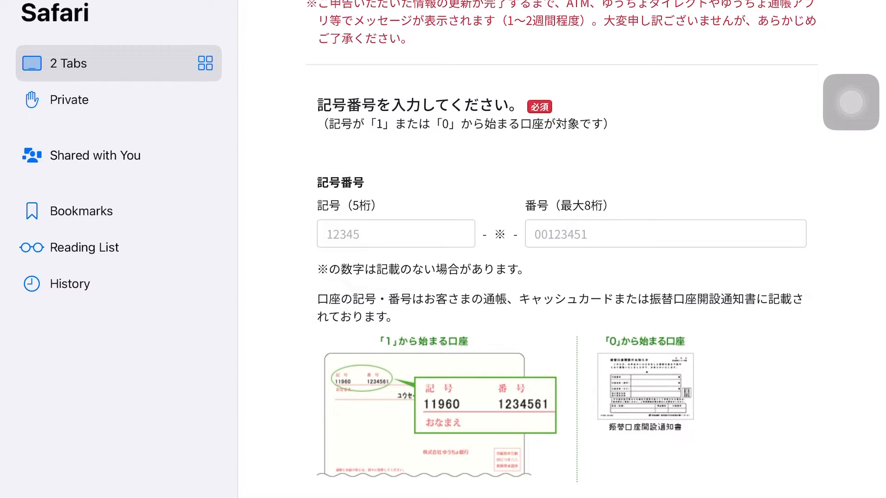
scroll("down", 3)
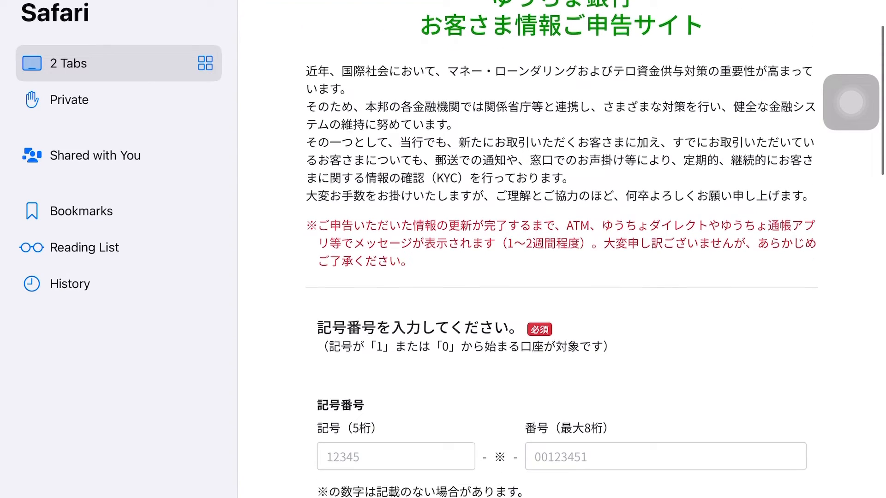
scroll("down", 3)
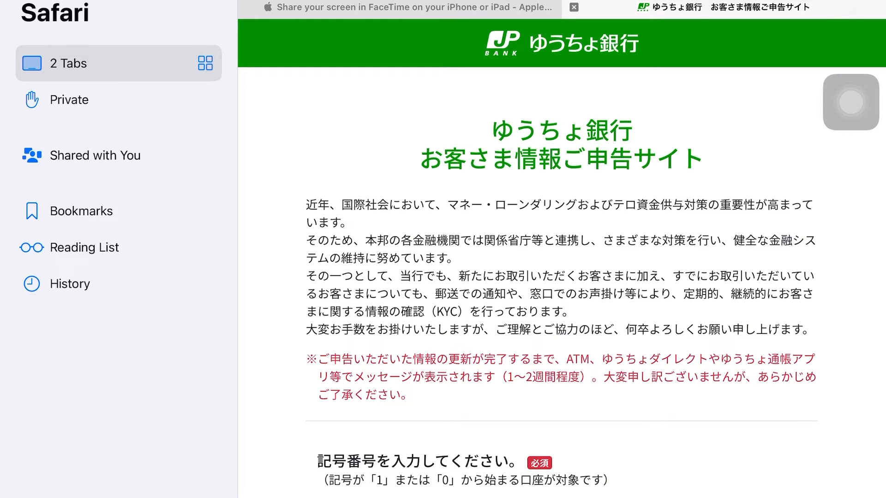
scroll("down", 3)
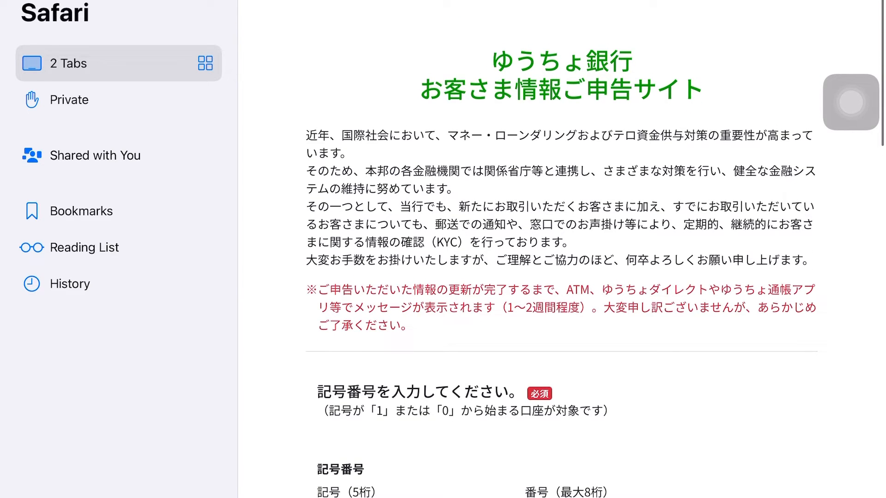
scroll("down", 3)
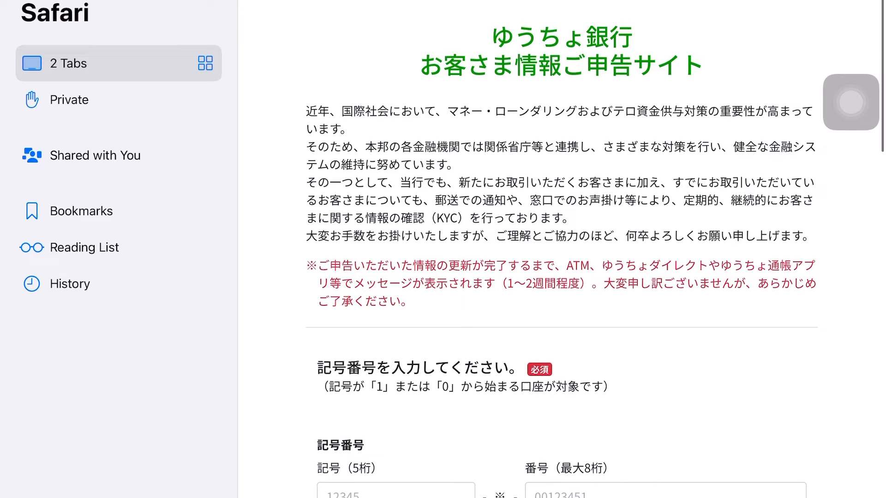
scroll("down", 3)
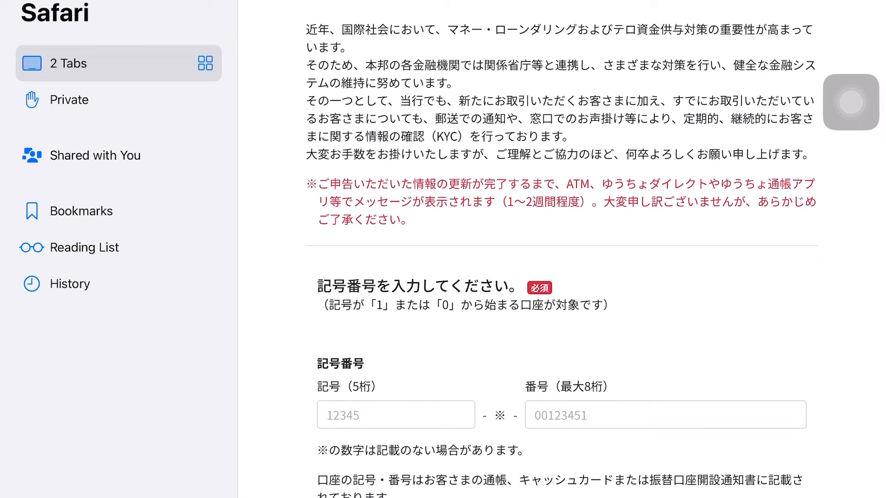
scroll("down", 3)
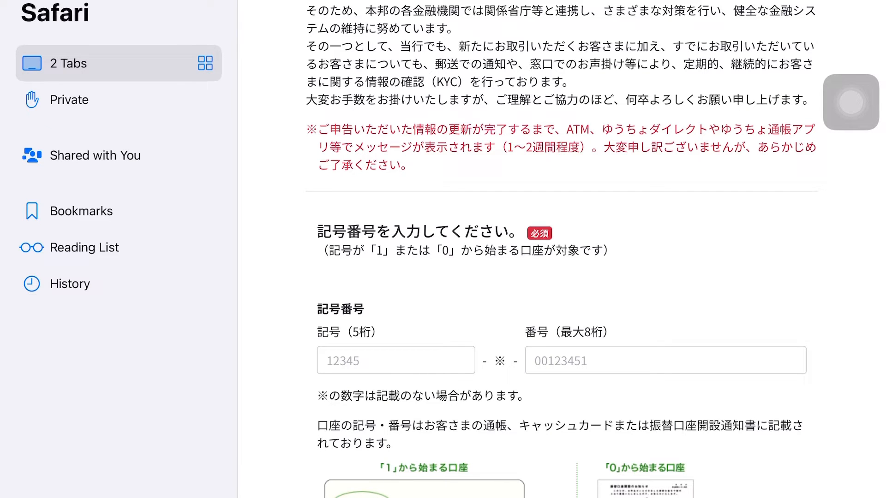
scroll("down", 3)
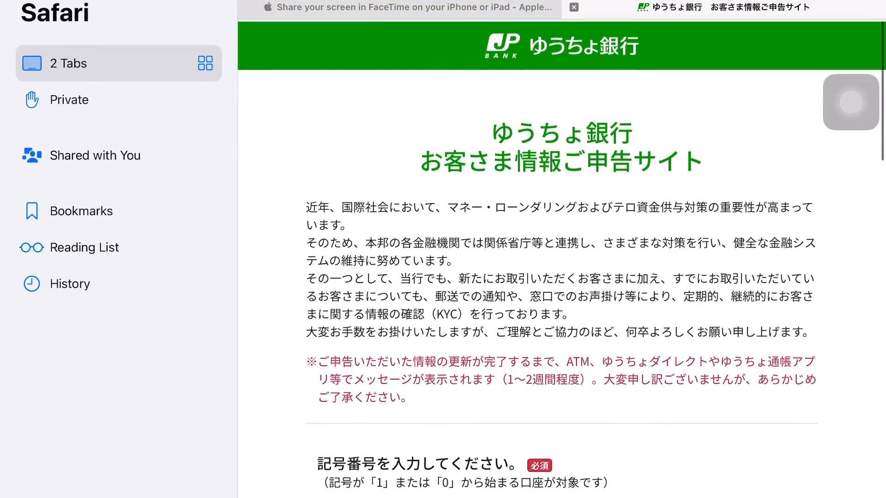
scroll("down", 3)
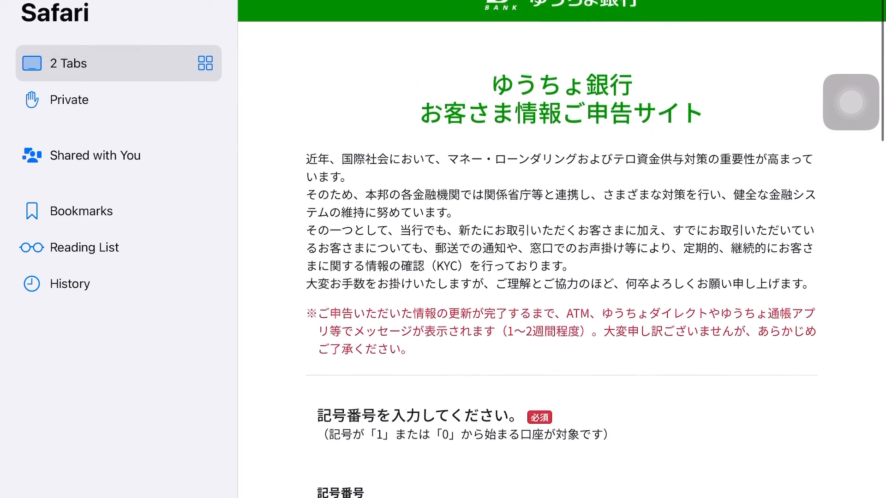
scroll("down", 3)
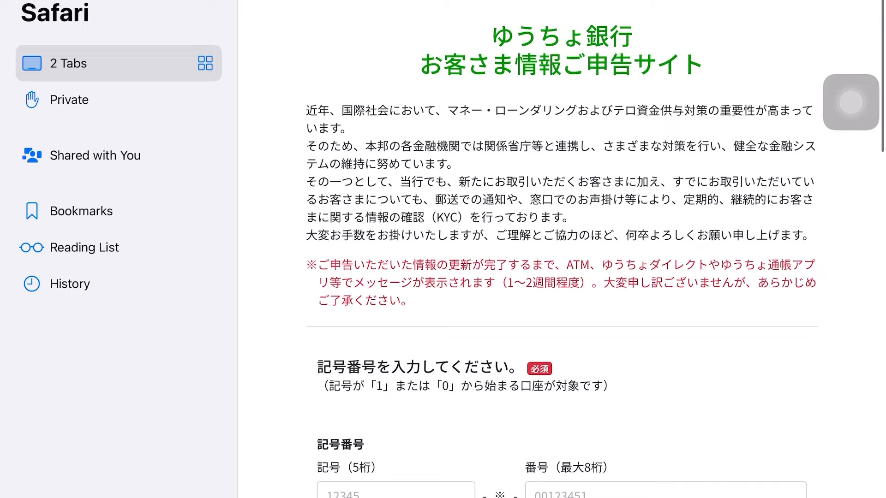
scroll("down", 3)
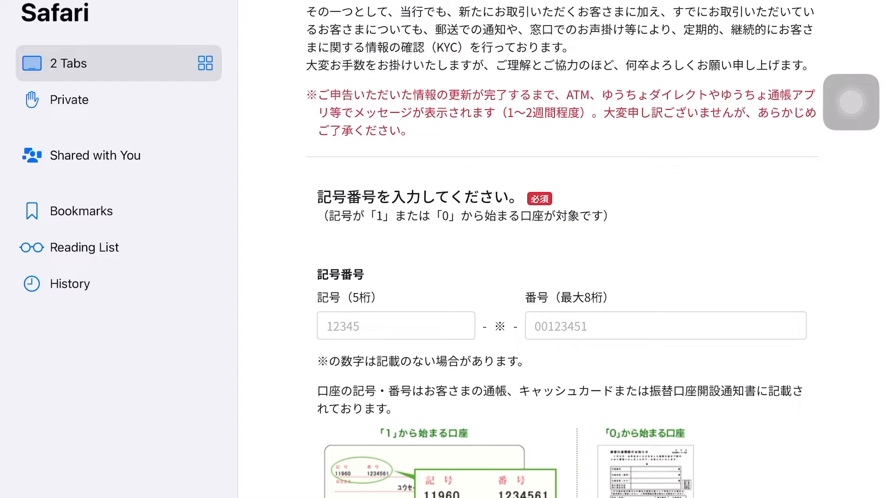
scroll("down", 3)
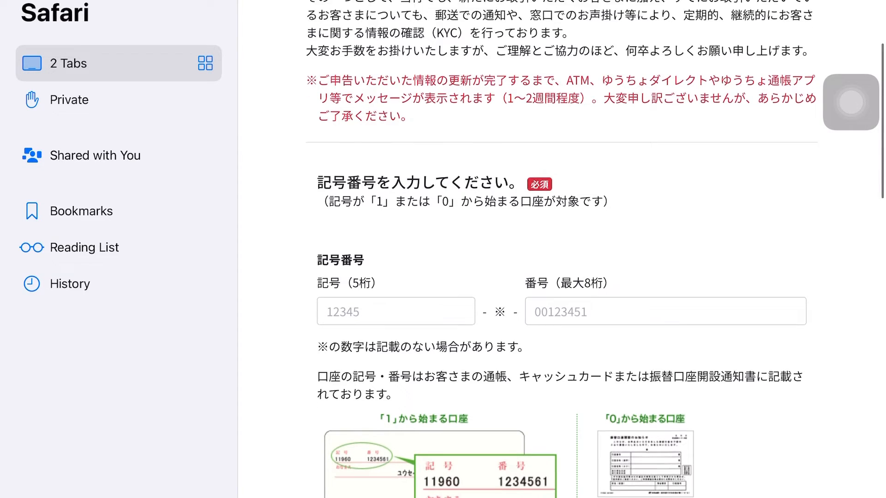
scroll("down", 3)
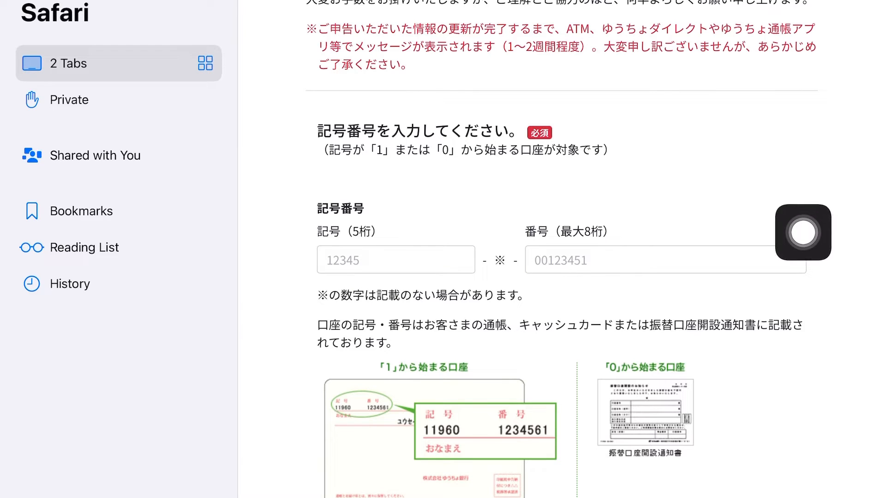
mouse_move(438, 289)
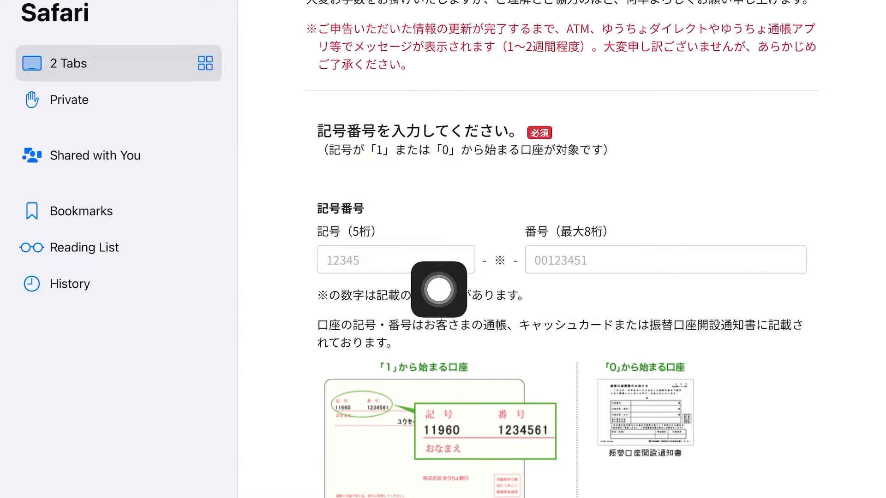
mouse_move(483, 260)
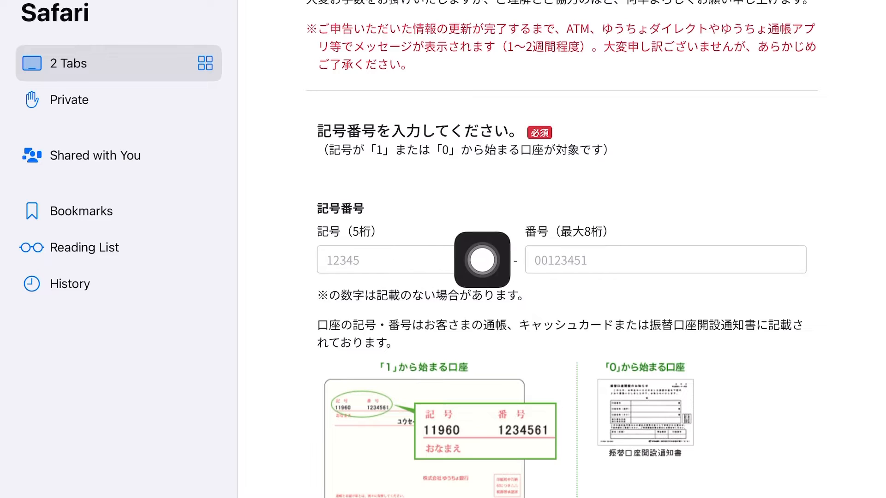
left_click(395, 260)
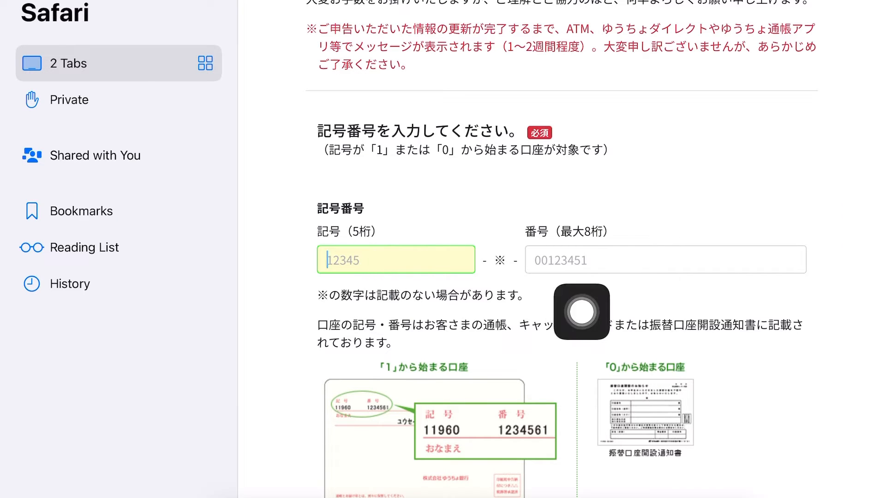
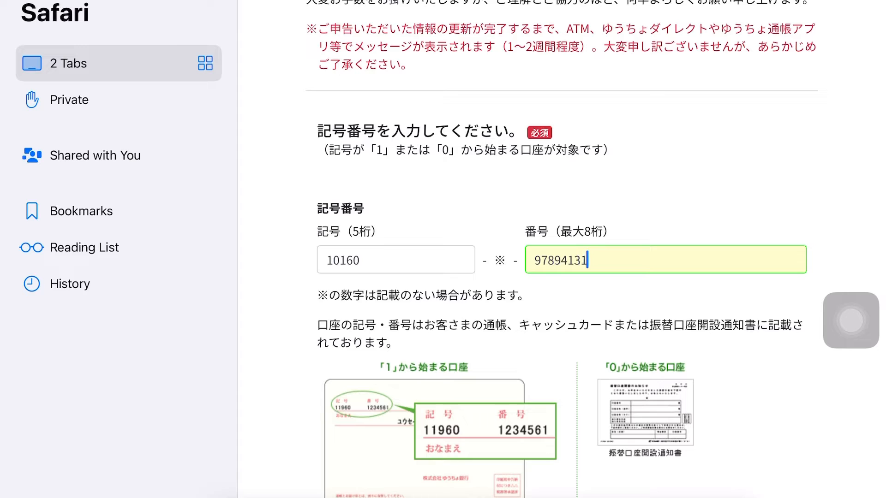
scroll("down", 3)
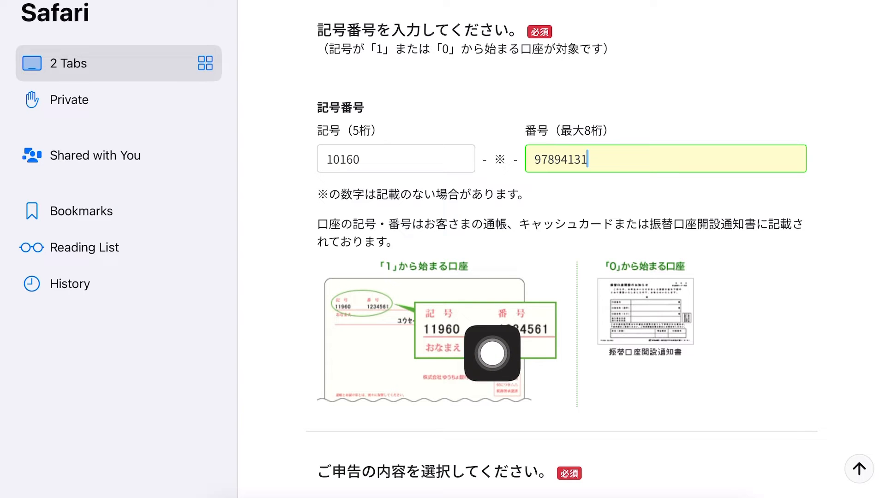
mouse_move(637, 163)
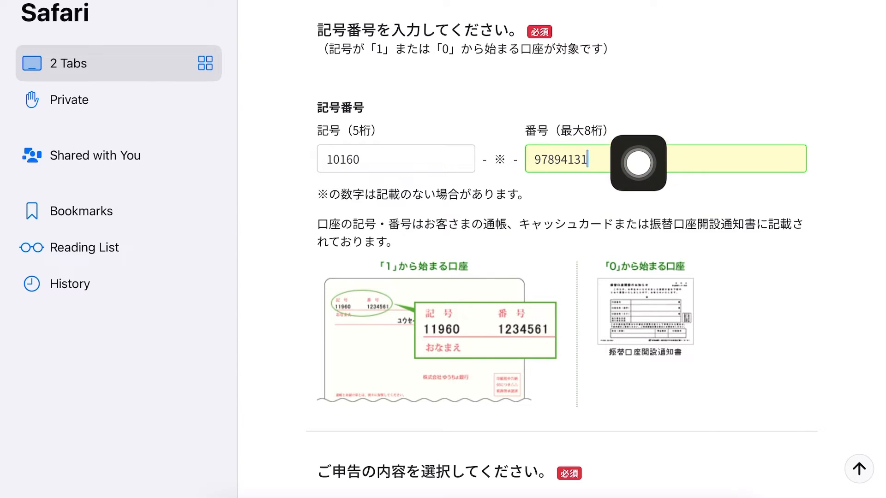
Step: Select the 在留期間満了日のご申告 radio option as the report type
scroll("down", 3)
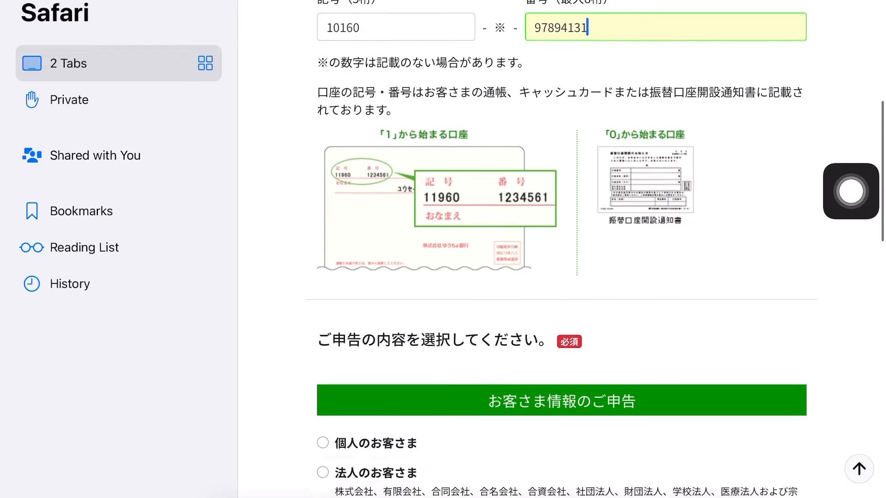
scroll("down", 3)
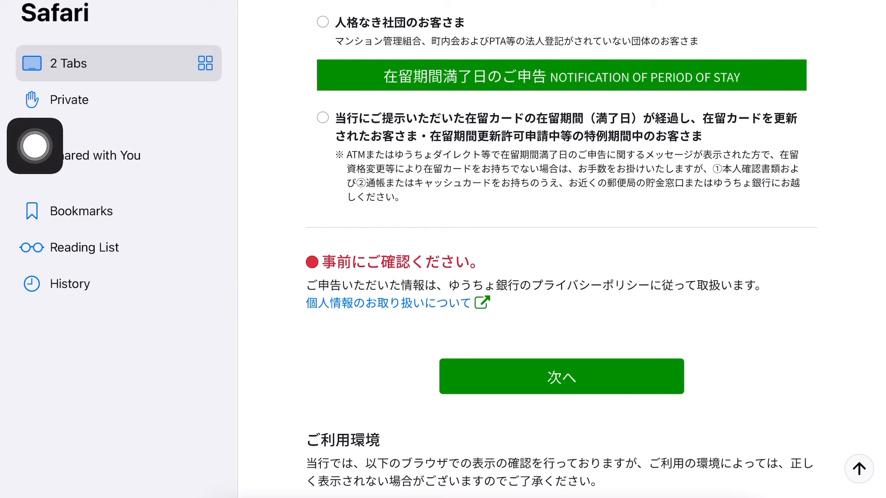
left_click(322, 118)
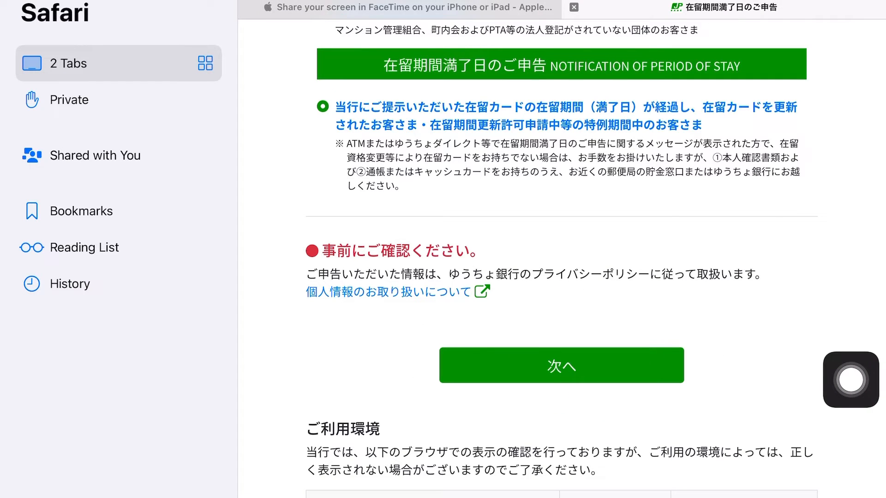
left_click(560, 364)
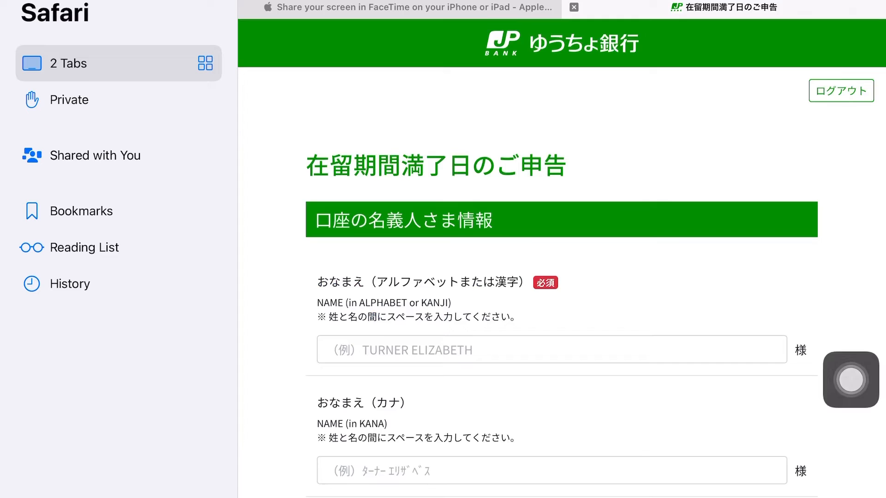
scroll("down", 3)
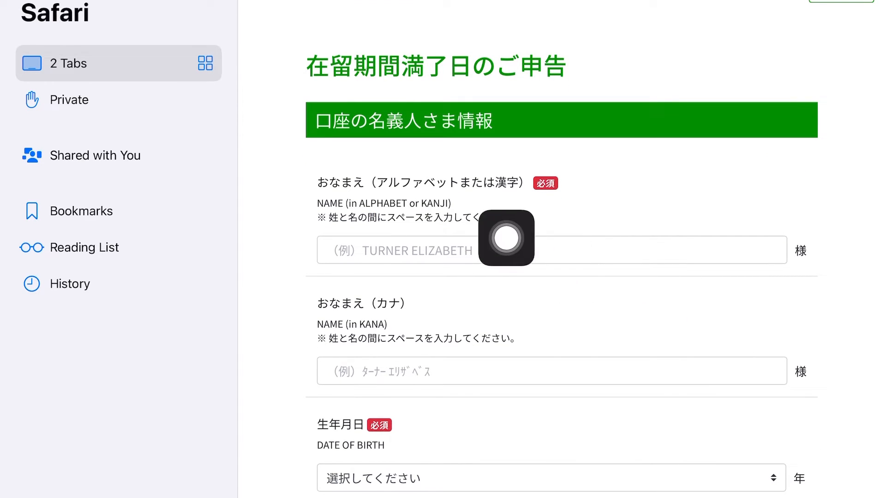
left_click(550, 249)
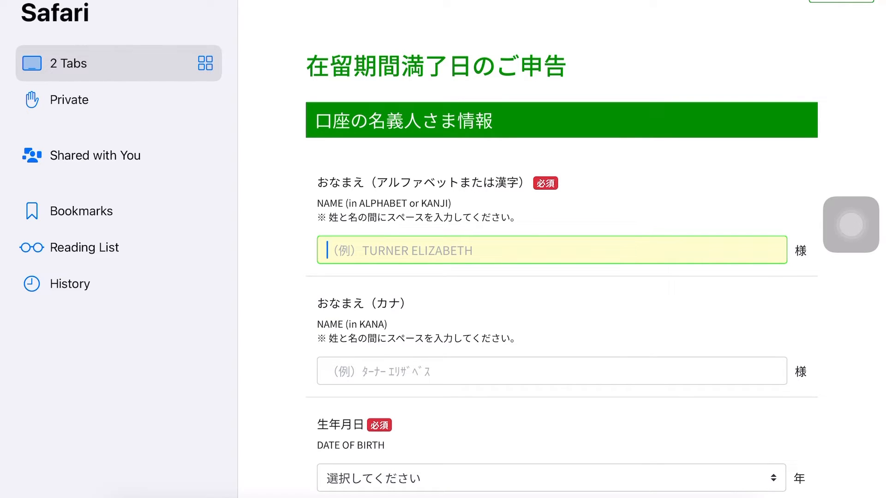
type("Aung th")
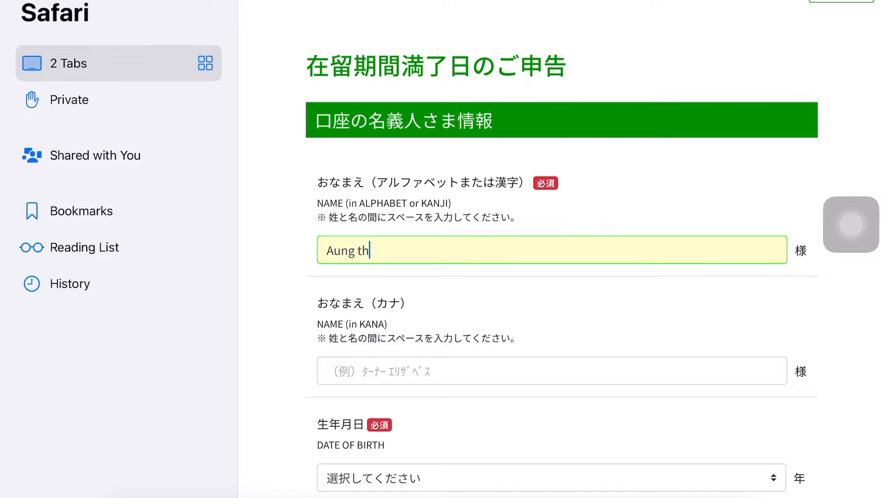
key("Backspace")
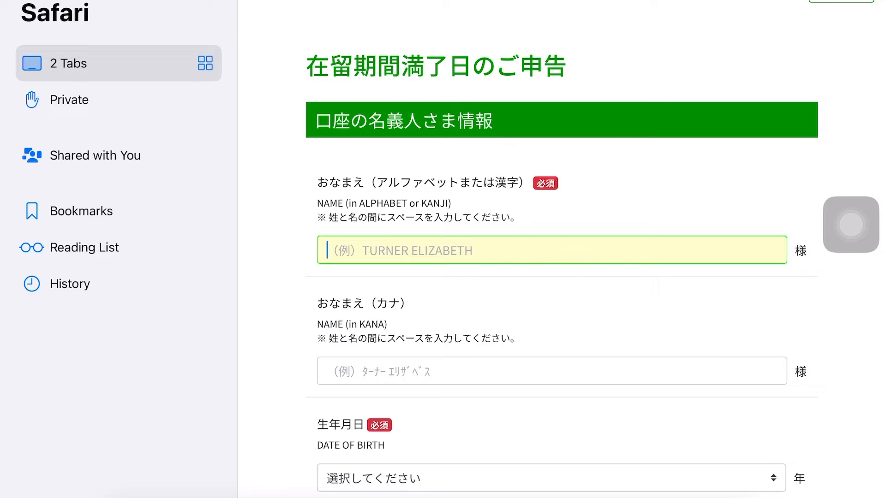
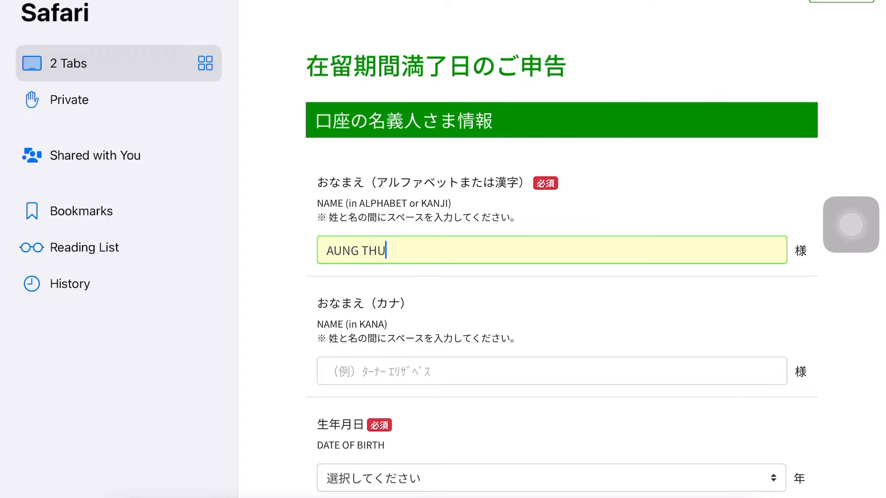
scroll("down", 3)
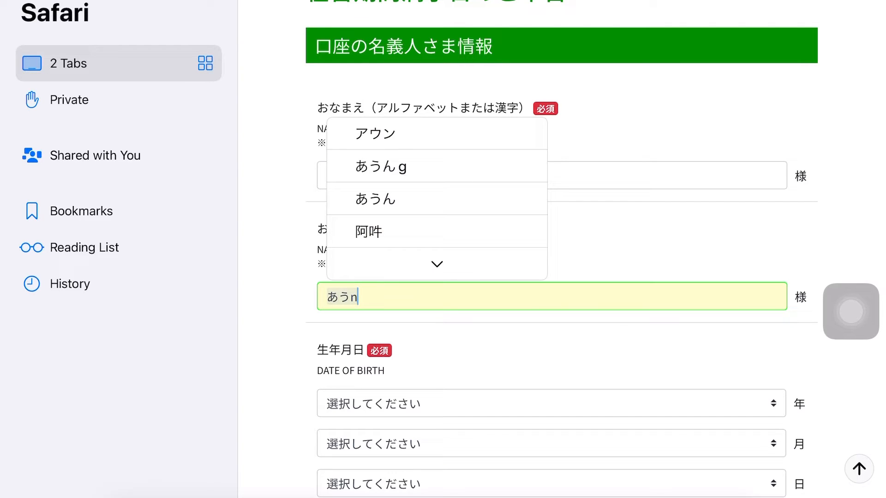
left_click(375, 133)
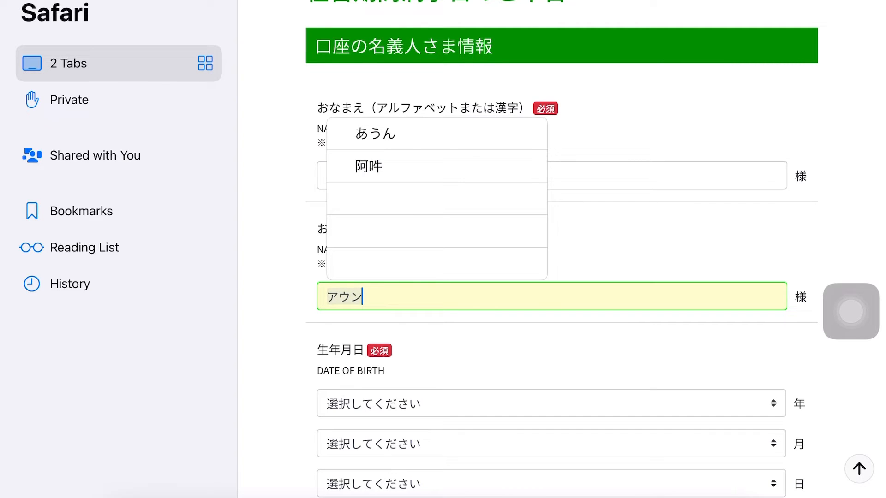
left_click(375, 133)
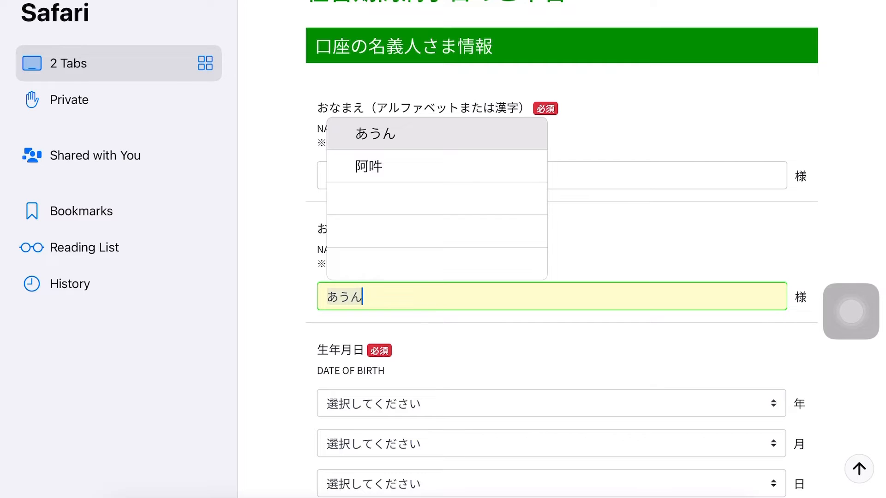
left_click(367, 166)
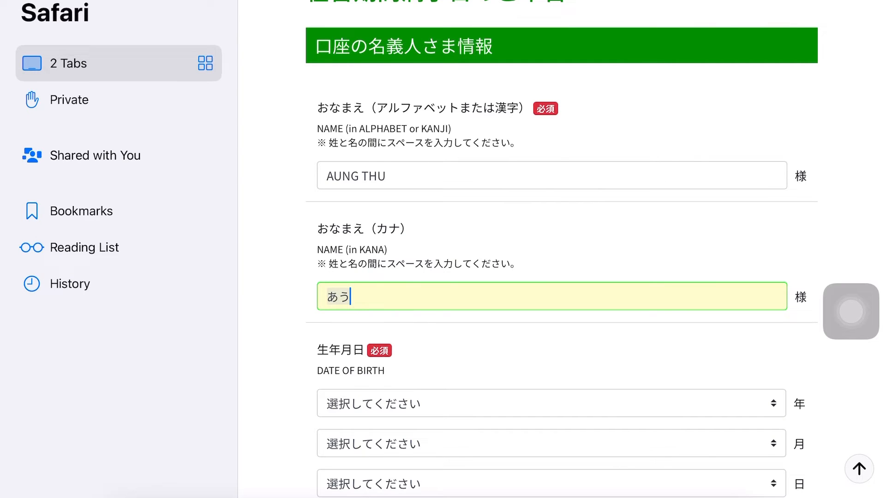
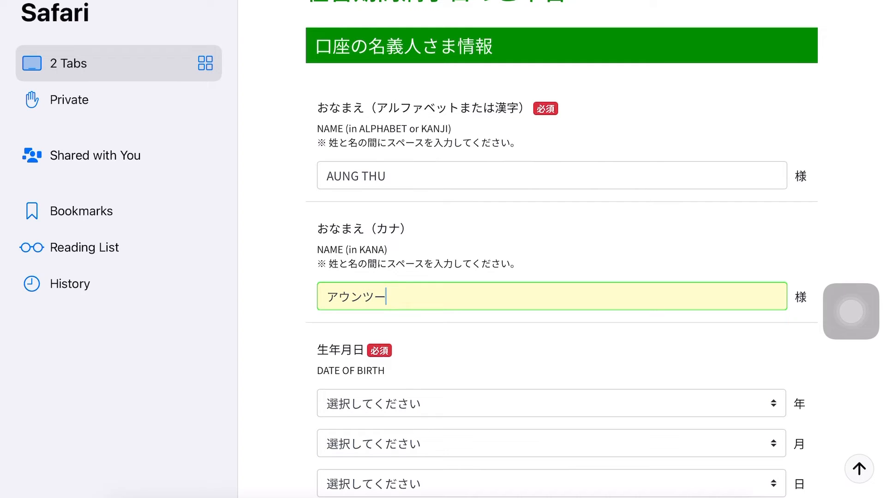
scroll("down", 3)
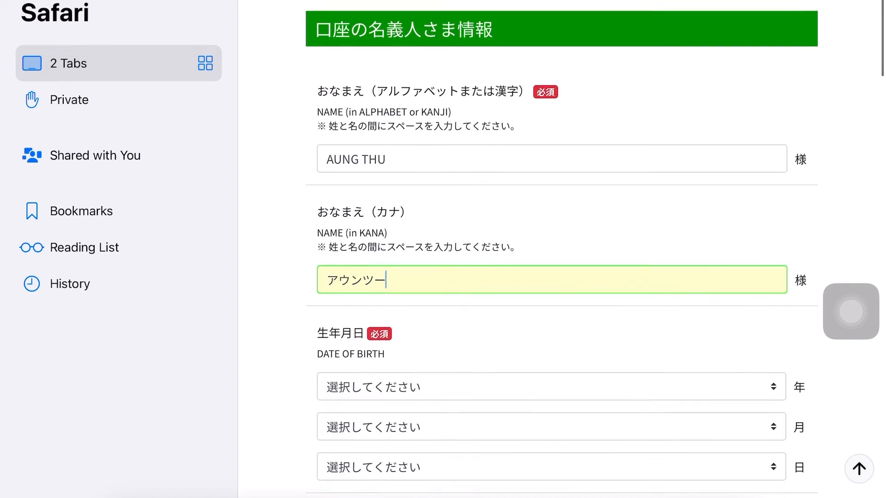
scroll("down", 3)
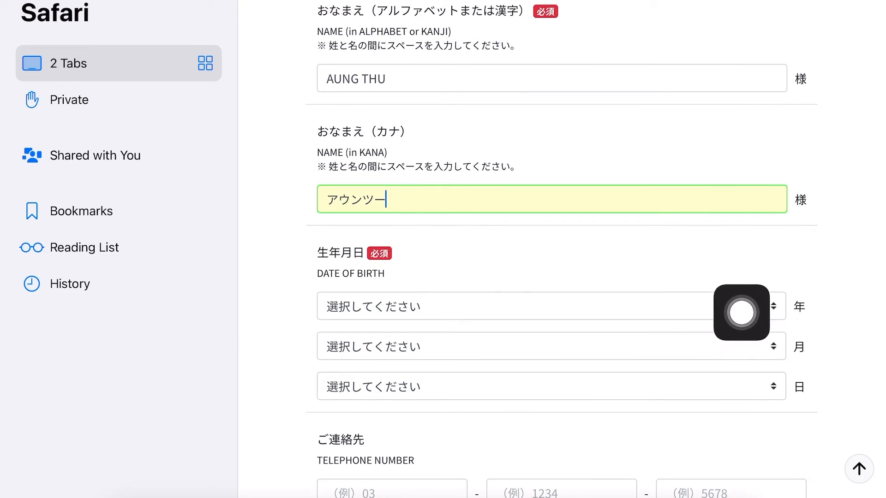
left_click(543, 307)
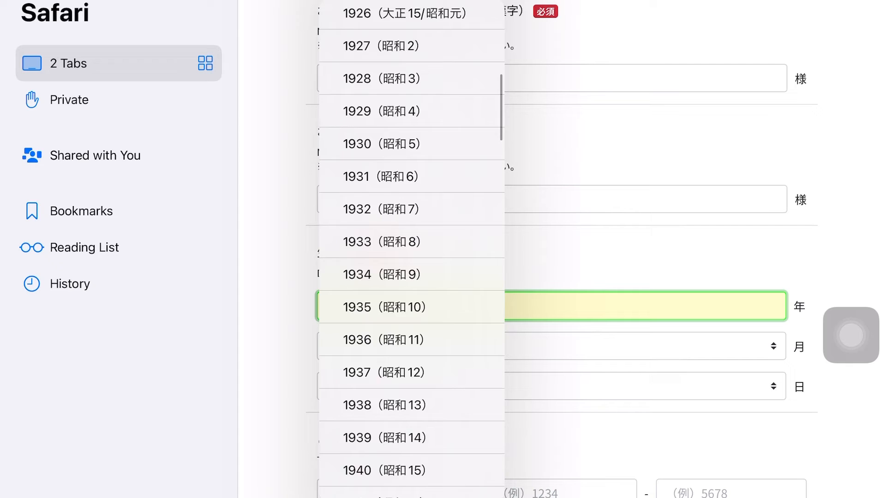
scroll("down", 3)
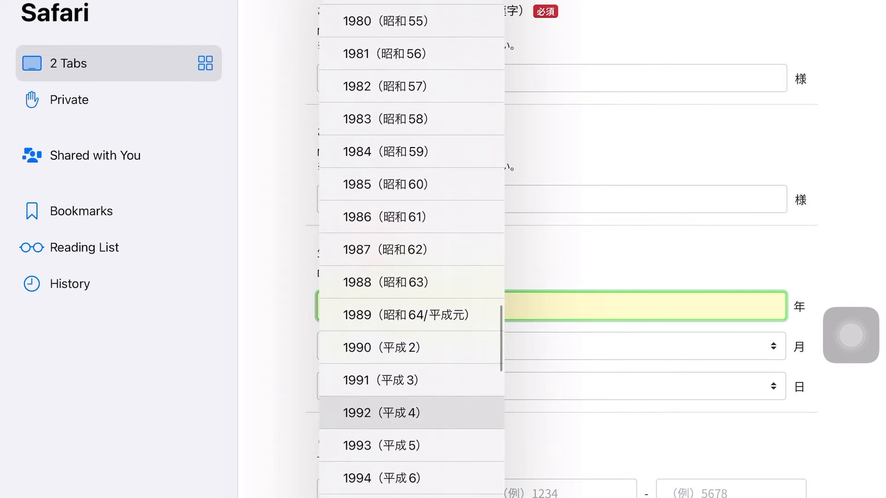
scroll("down", 3)
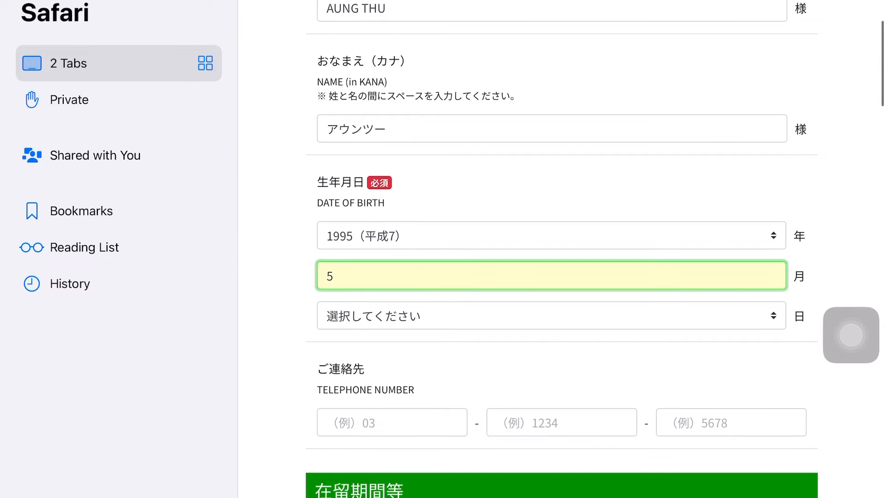
left_click(550, 315)
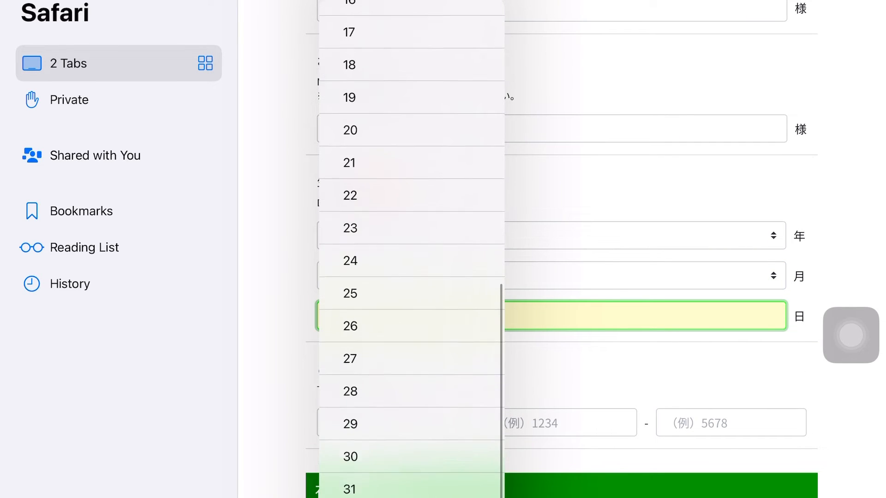
left_click(349, 456)
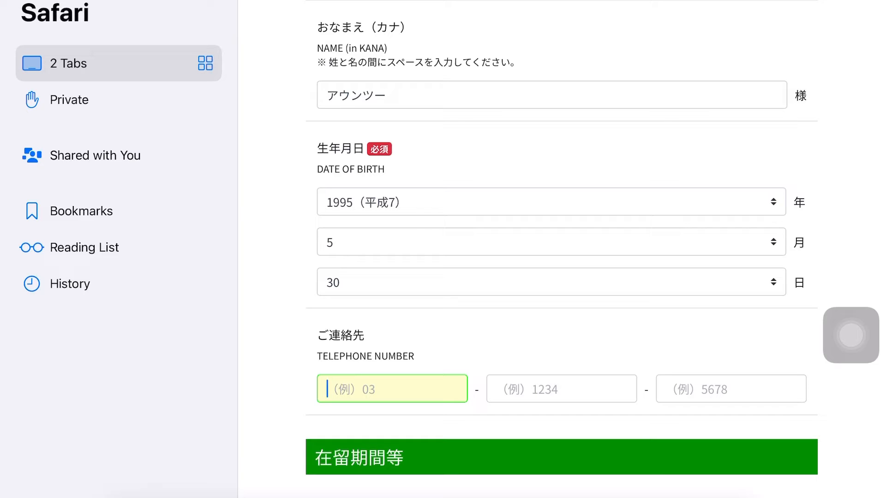
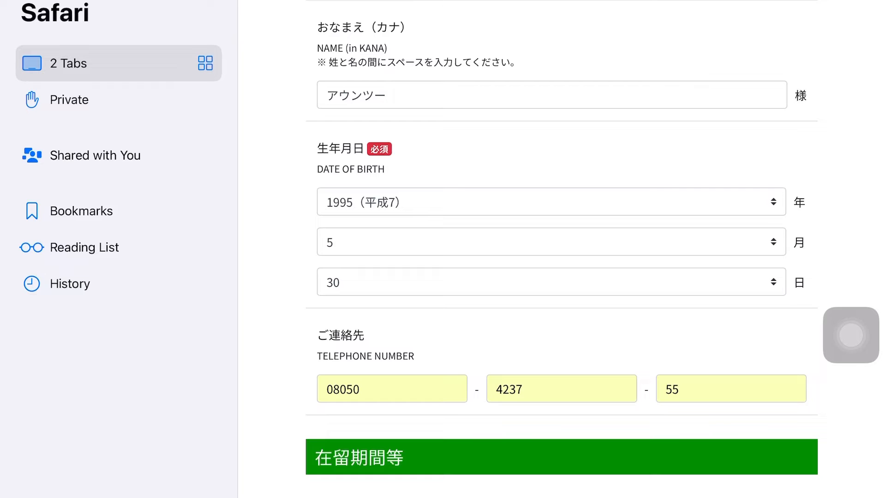
left_click(392, 388)
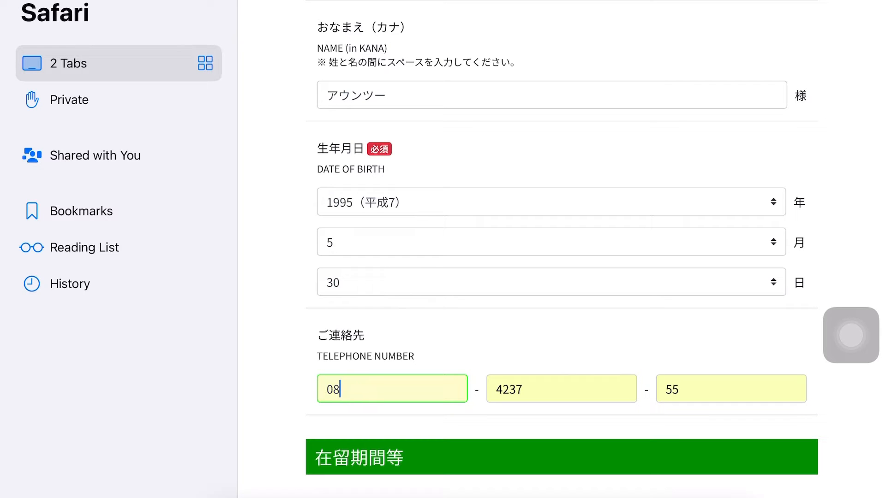
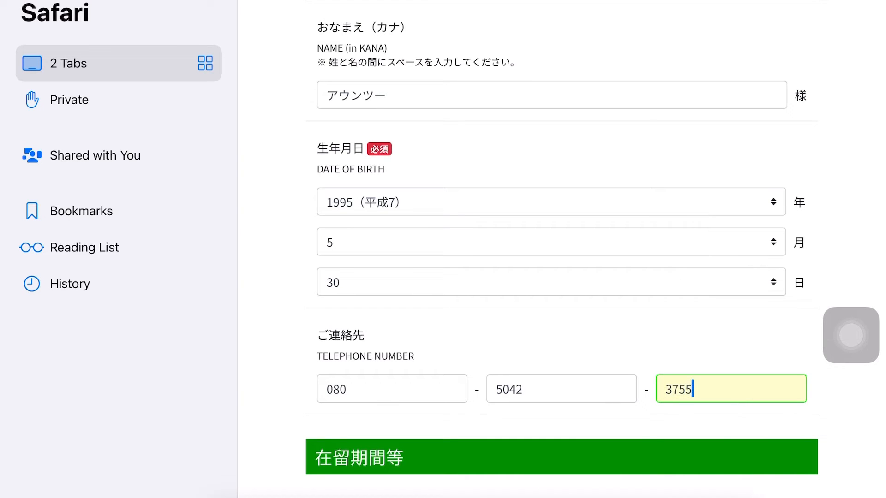
Step: Choose ミャンマー (Myanmar) from the Nationality/Region dropdown
scroll("down", 3)
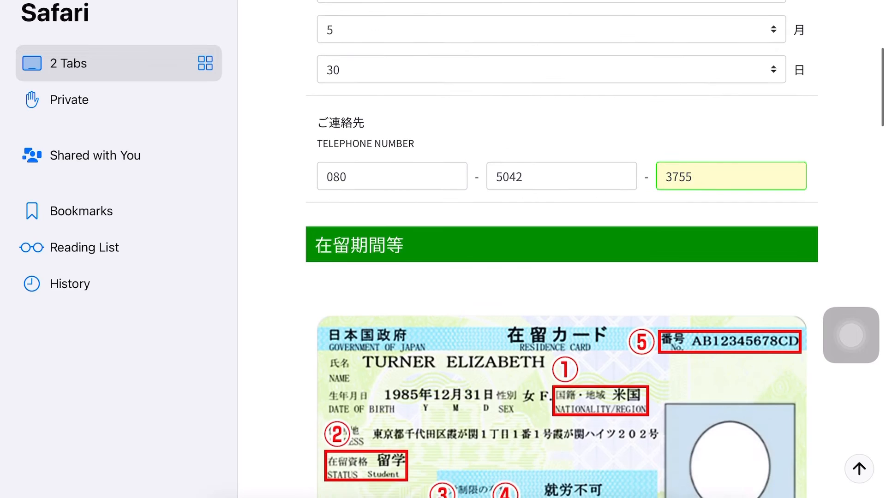
scroll("down", 3)
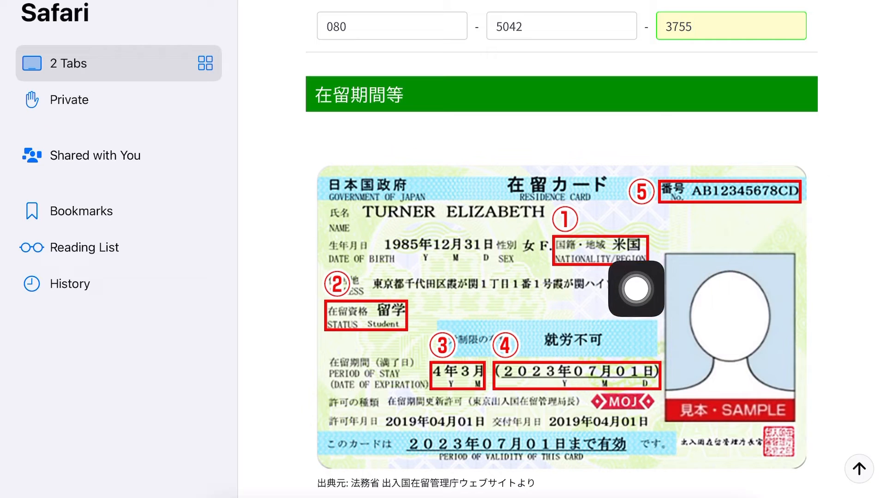
mouse_move(468, 378)
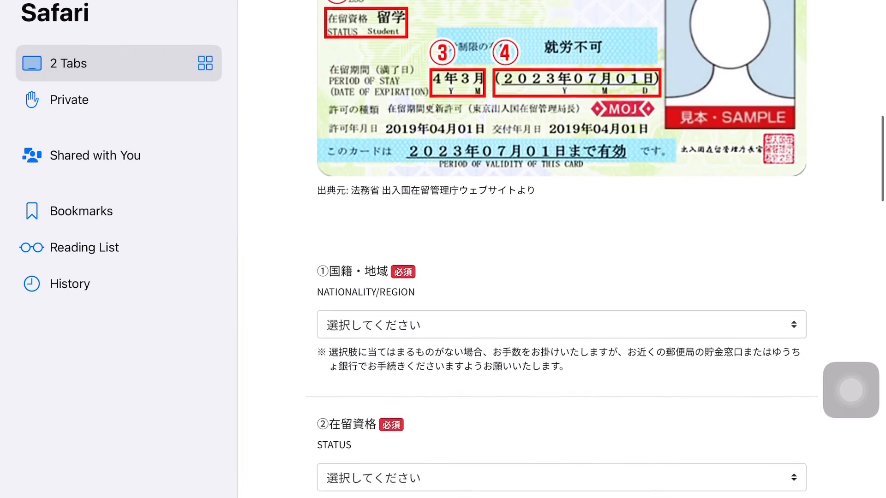
scroll("down", 3)
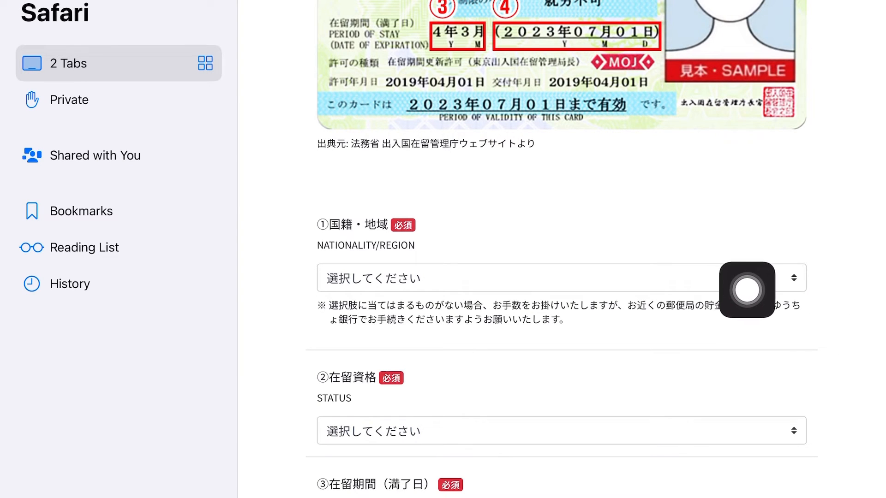
left_click(557, 278)
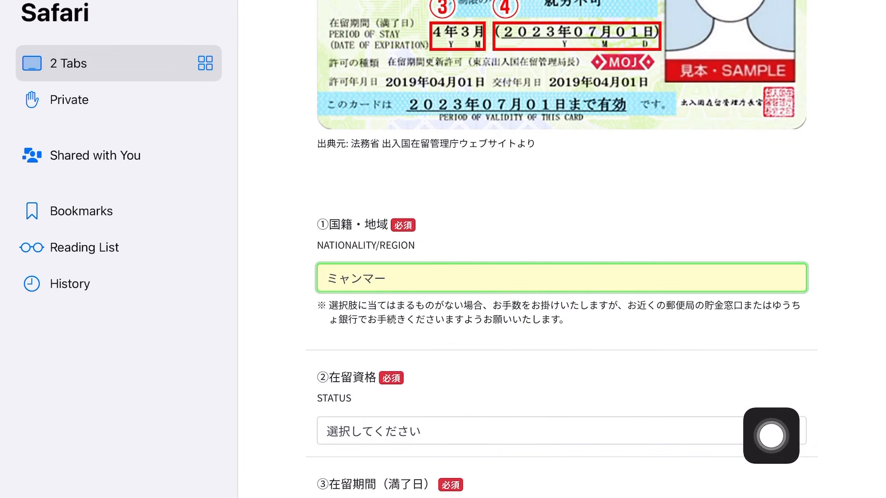
scroll("down", 3)
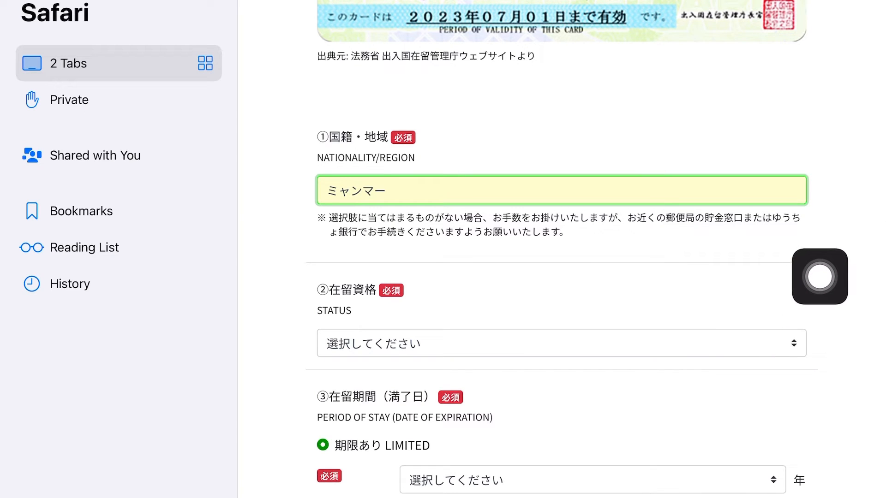
scroll("down", 3)
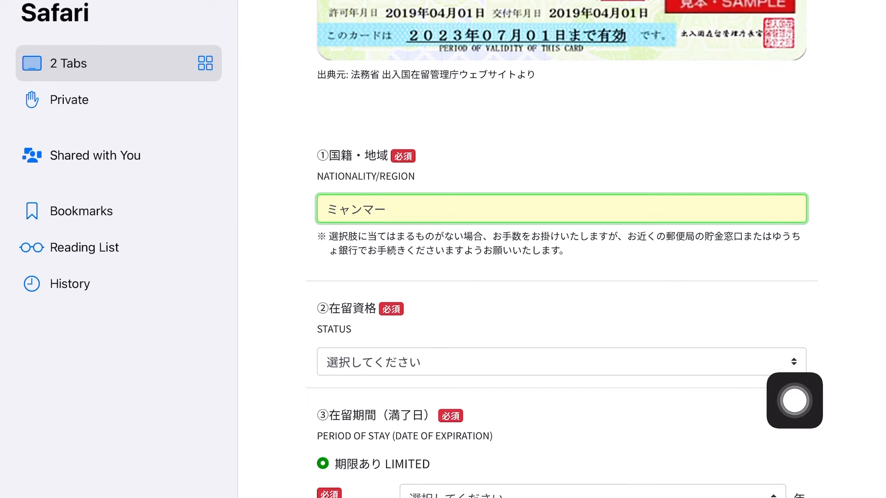
Step: Choose 技術・人文知識・国際業務 from the Status of residence dropdown
left_click(559, 362)
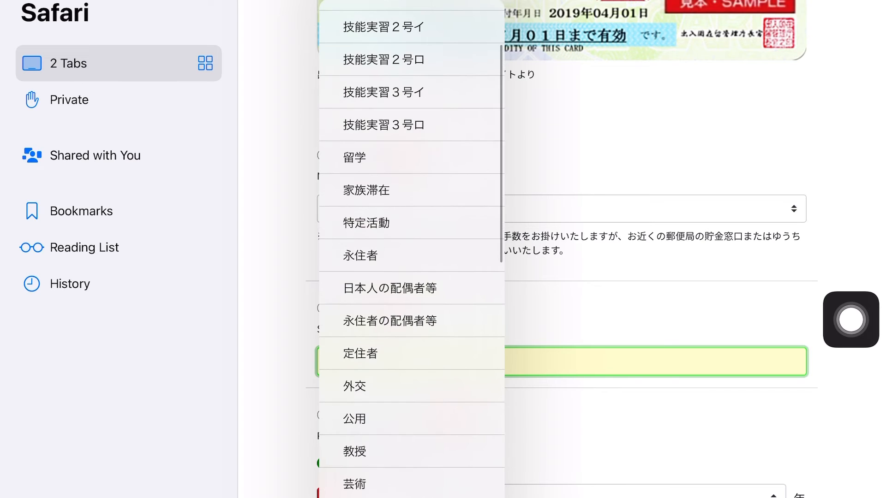
scroll("down", 3)
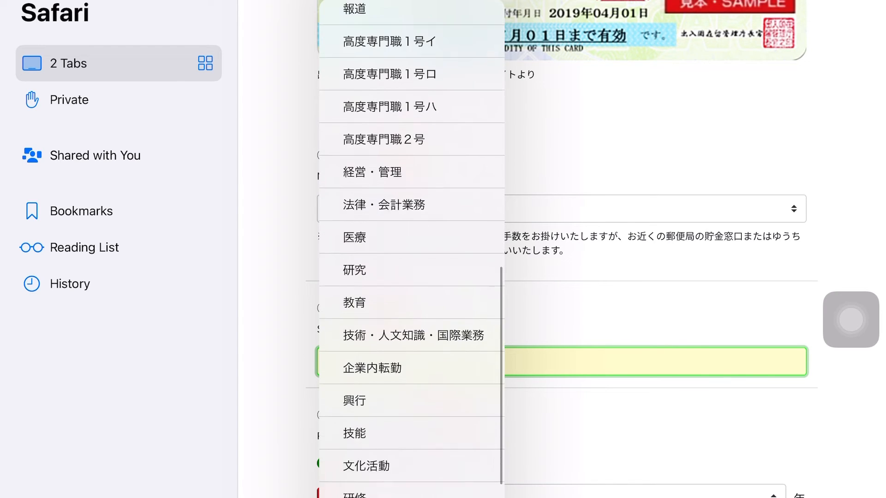
scroll("down", 3)
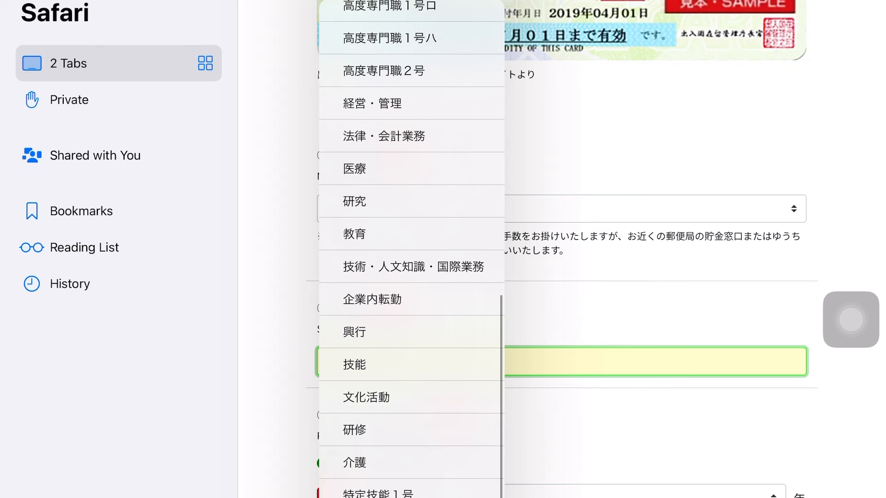
left_click(412, 267)
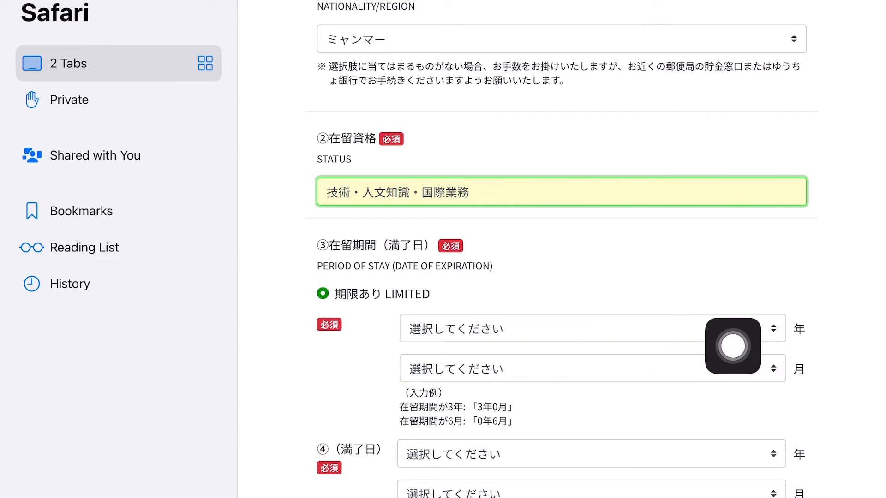
mouse_move(770, 352)
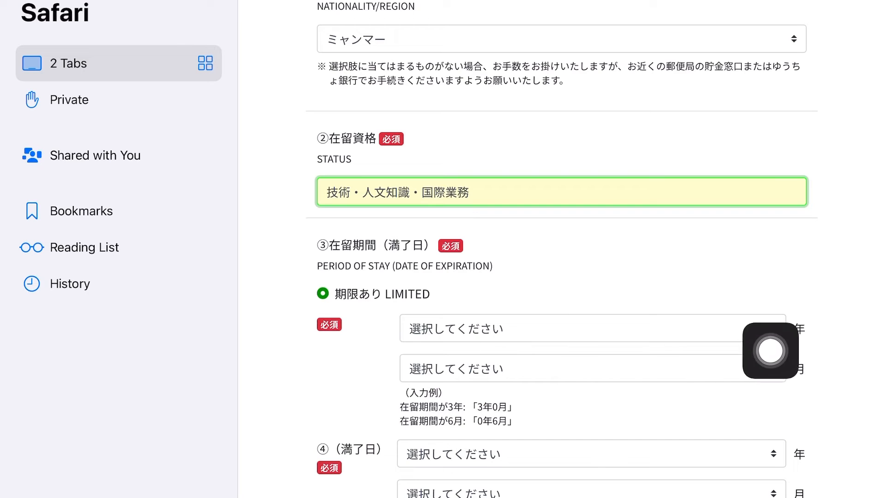
Step: Set the LIMITED period-of-stay years dropdown to 1
scroll("up", 3)
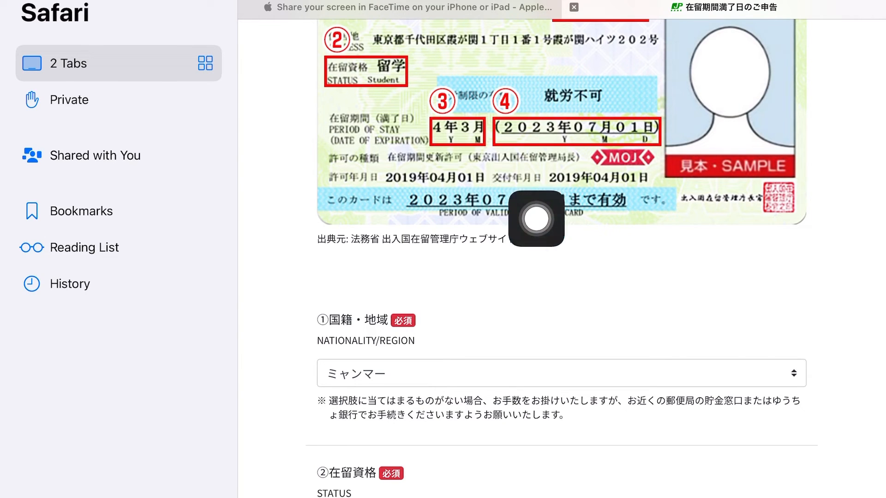
left_click_drag(536, 220, 825, 284)
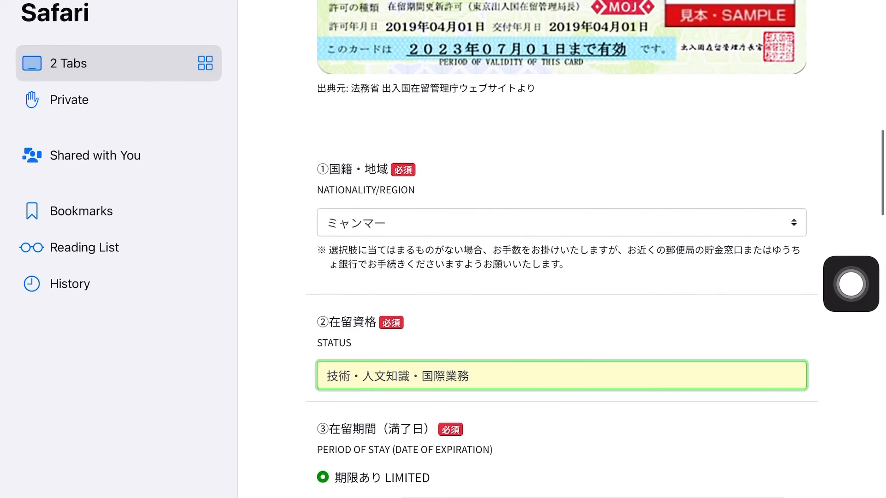
scroll("down", 3)
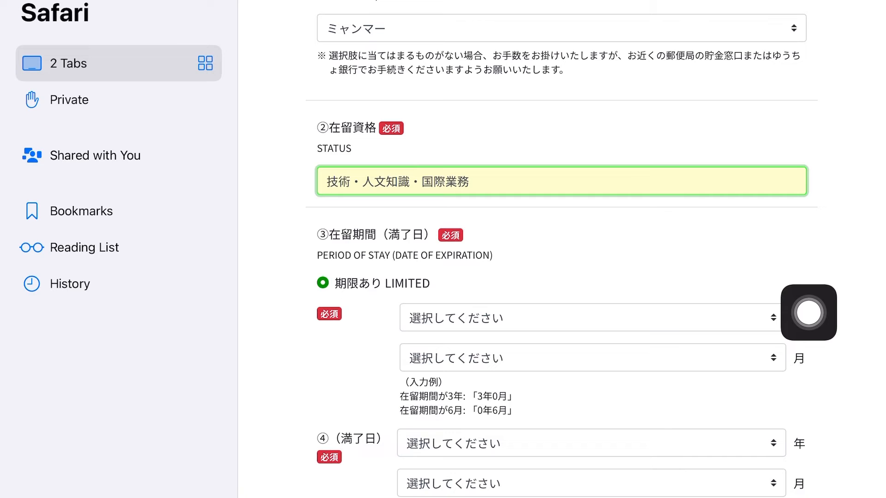
left_click(587, 317)
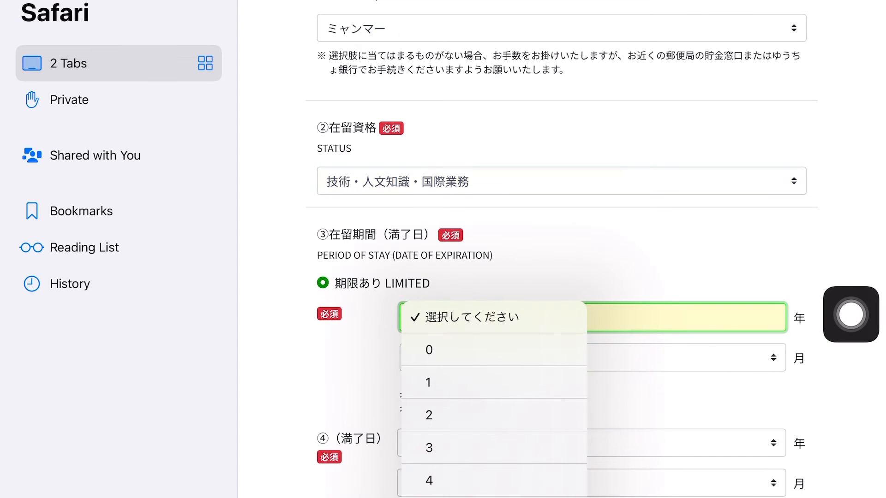
left_click(428, 382)
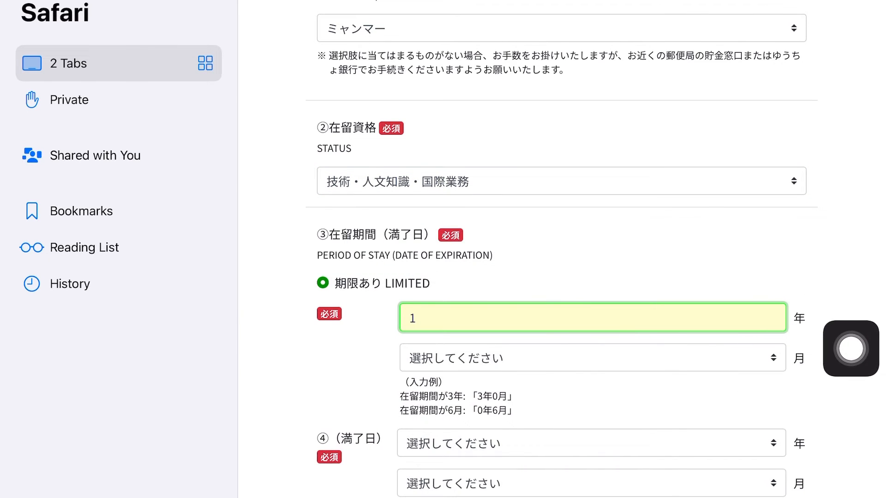
left_click(591, 358)
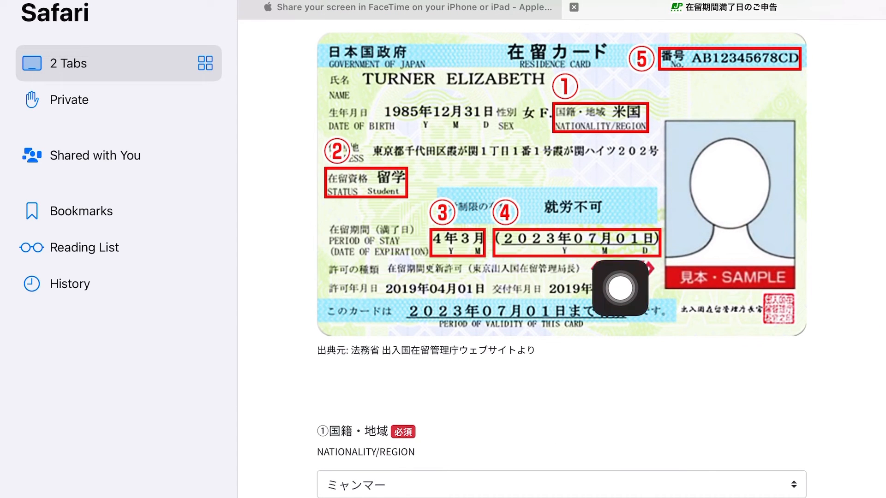
Step: Pick day 15 in the expiration date dropdown, giving expiry 2027, month 4, day 15
scroll("down", 3)
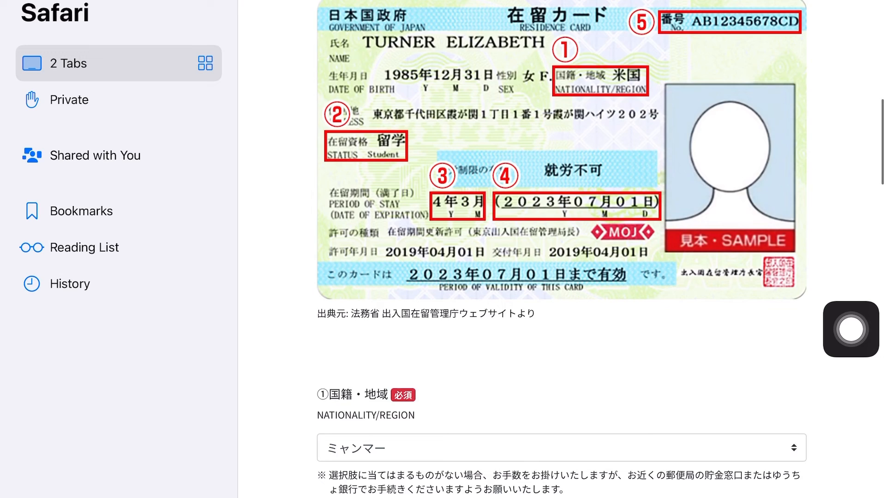
scroll("down", 3)
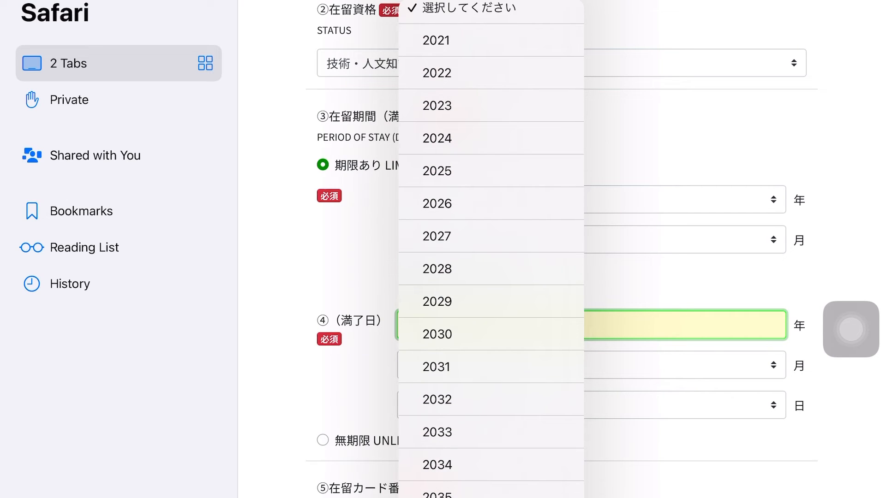
scroll("down", 3)
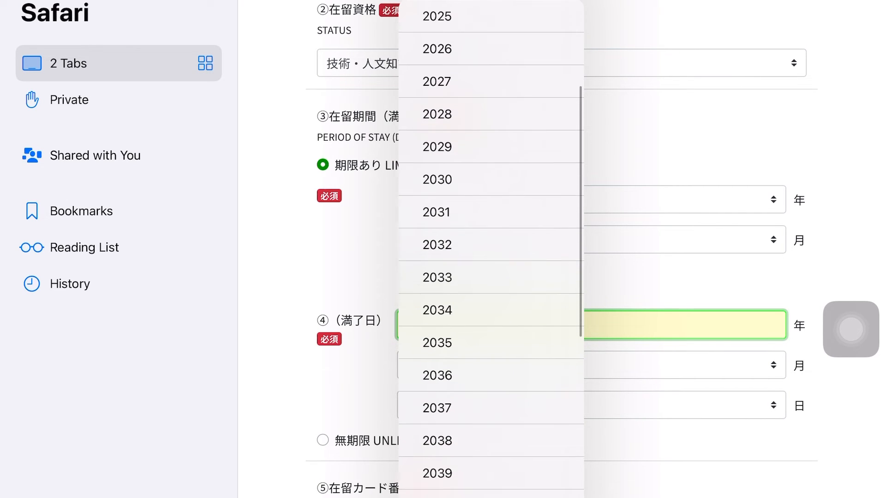
scroll("down", 3)
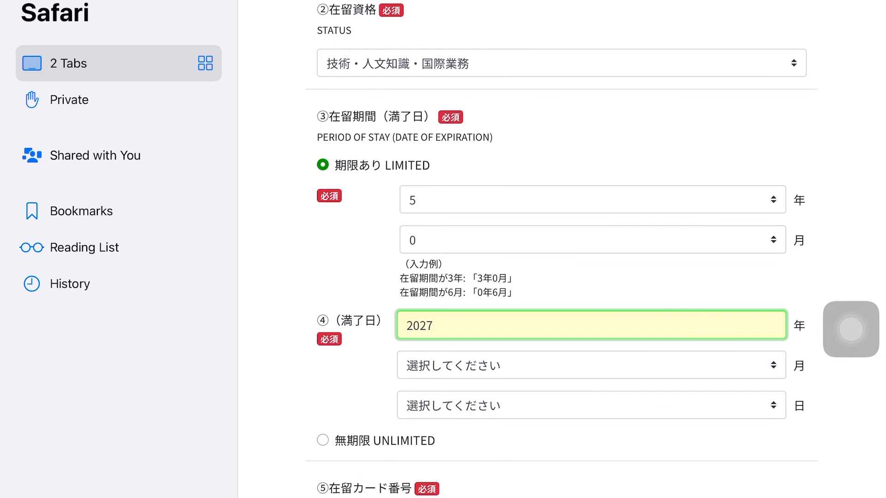
left_click(590, 365)
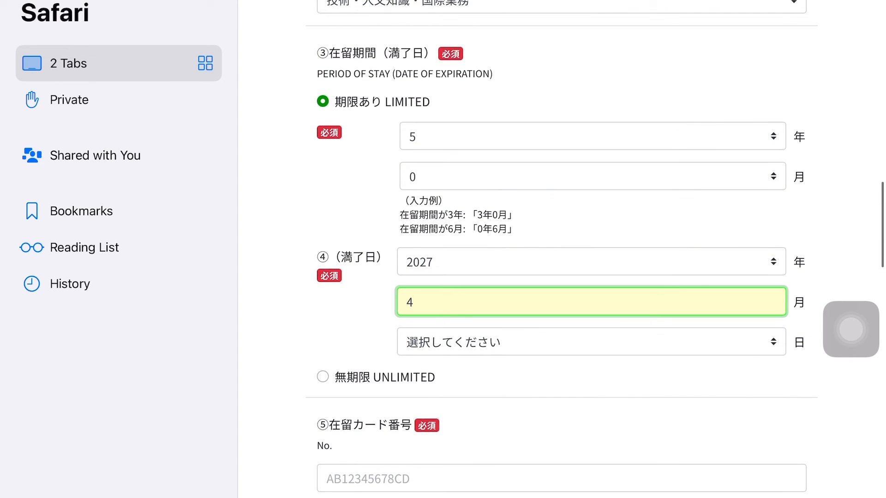
left_click(591, 342)
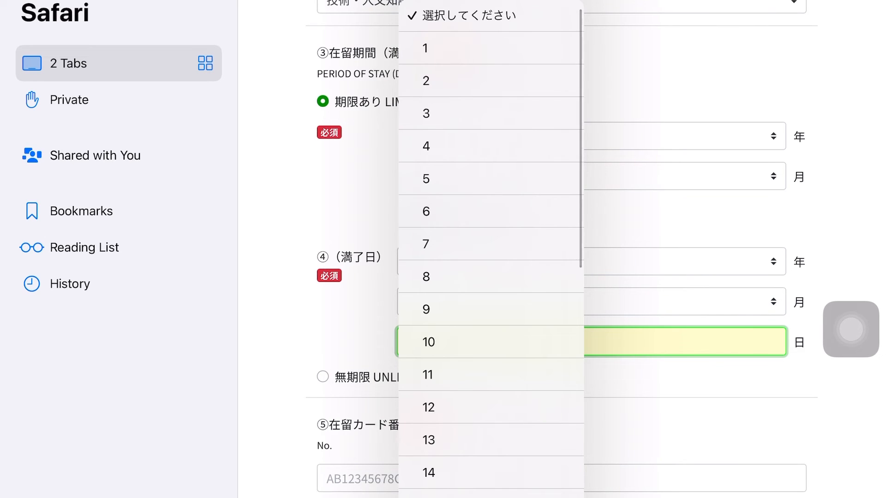
scroll("down", 3)
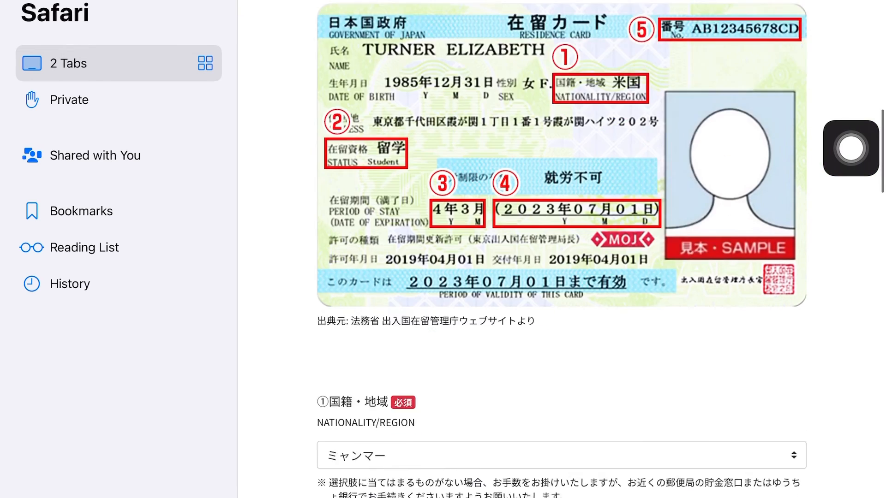
scroll("down", 3)
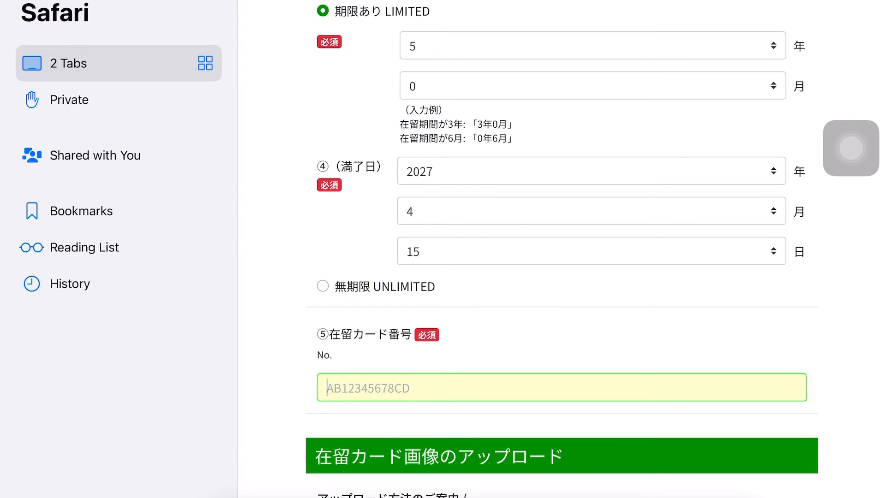
scroll("down", 3)
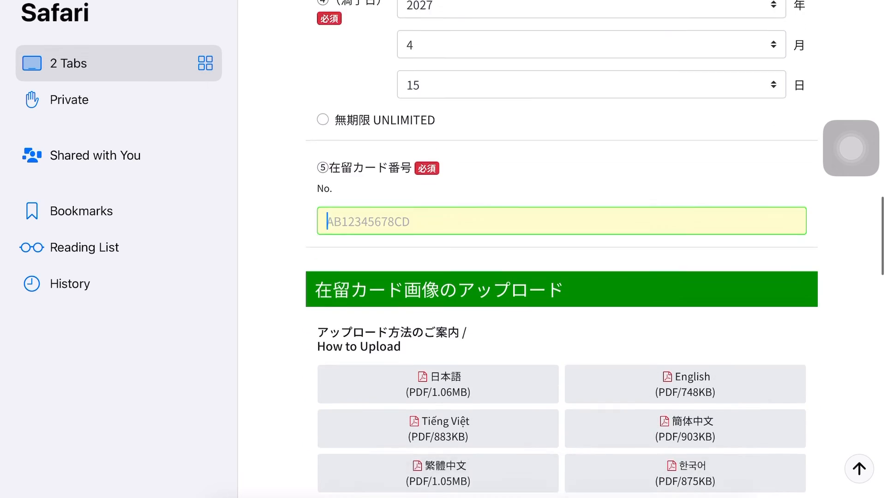
scroll("down", 3)
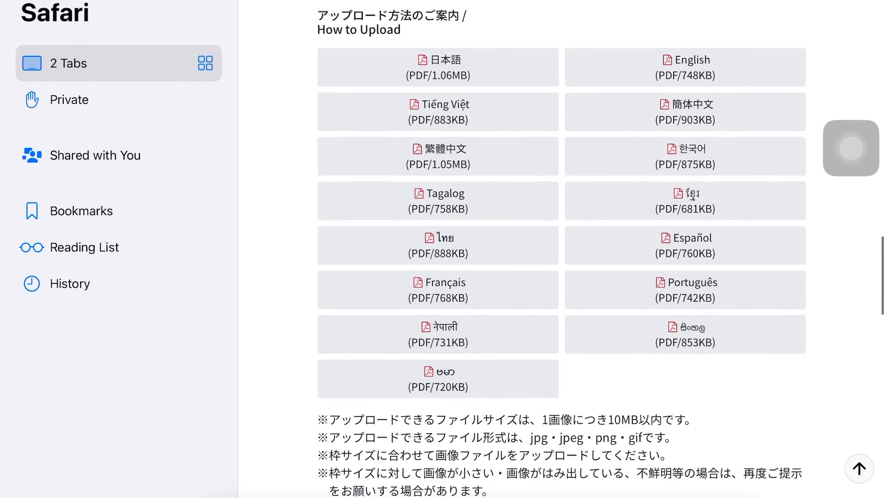
scroll("down", 3)
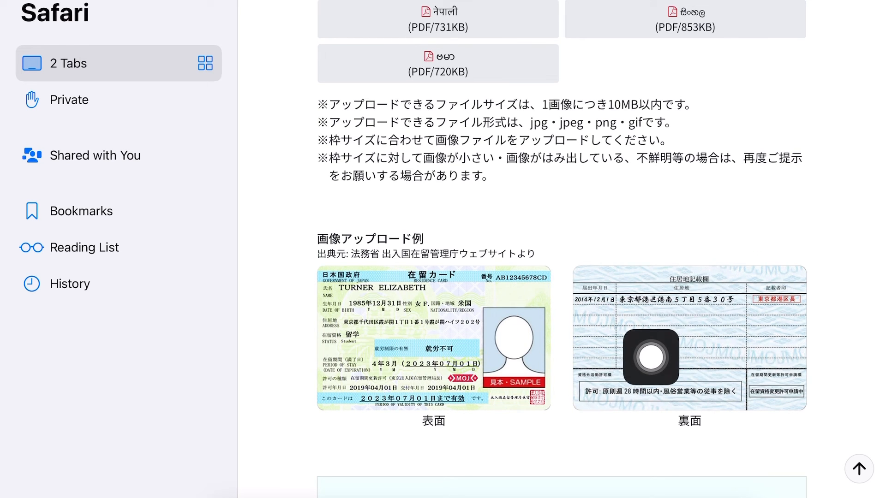
scroll("down", 3)
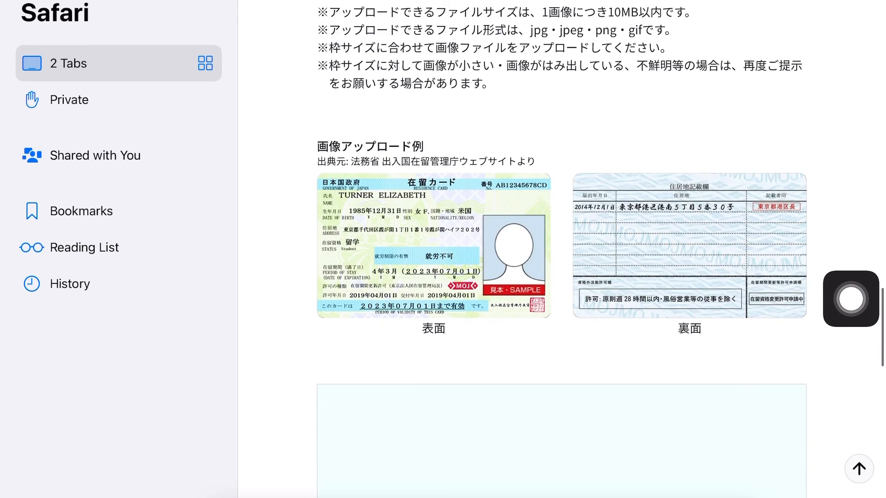
scroll("down", 3)
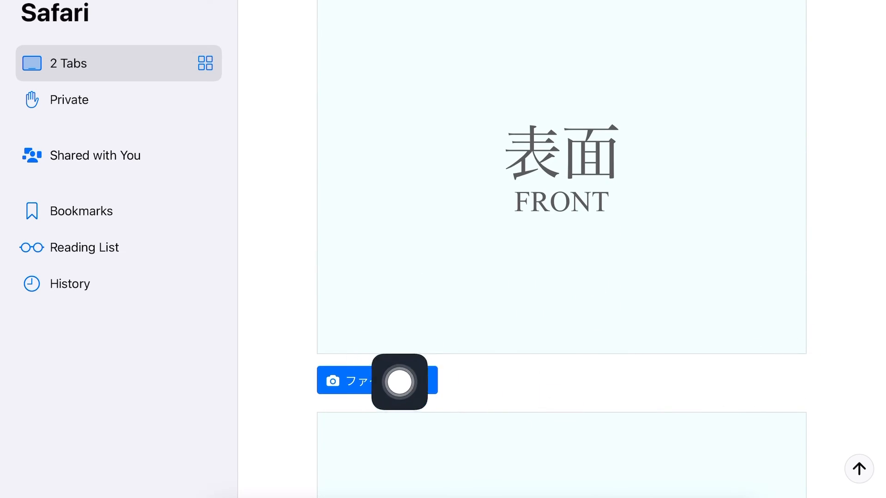
left_click(376, 379)
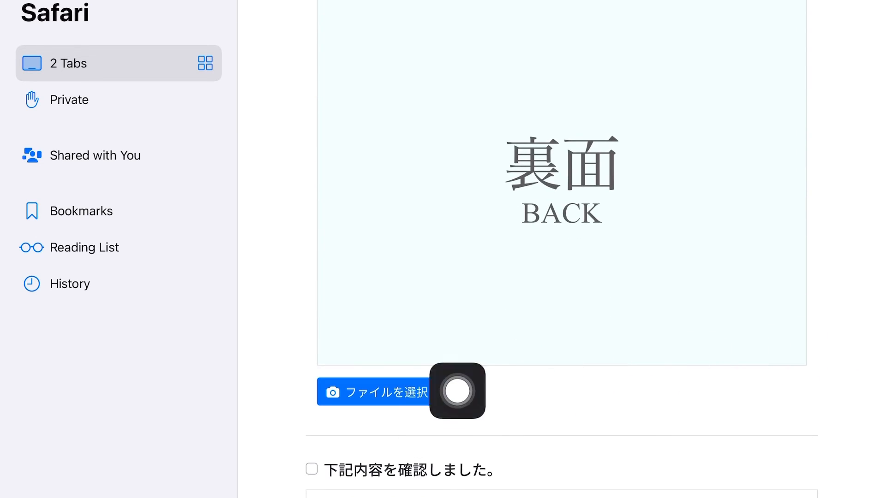
scroll("down", 3)
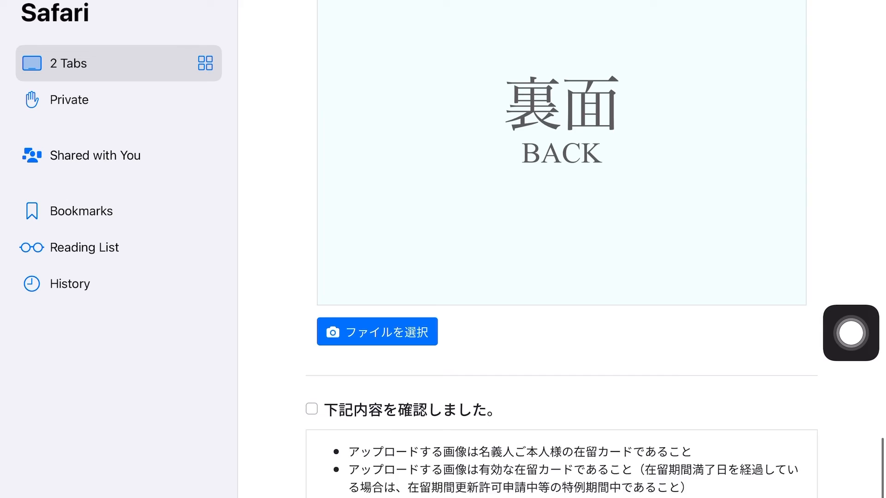
left_click(377, 331)
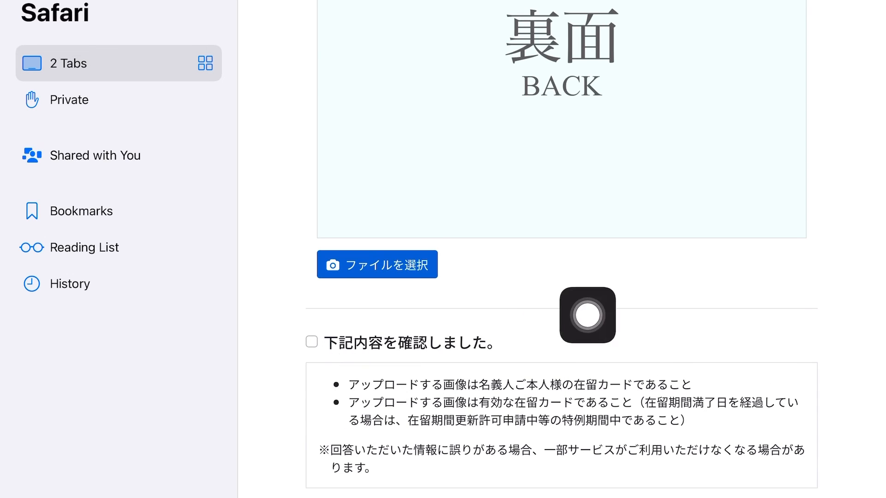
Step: Tick 下記内容を確認しました and proceed with 入力内容を確認する to the entry review page
left_click(311, 342)
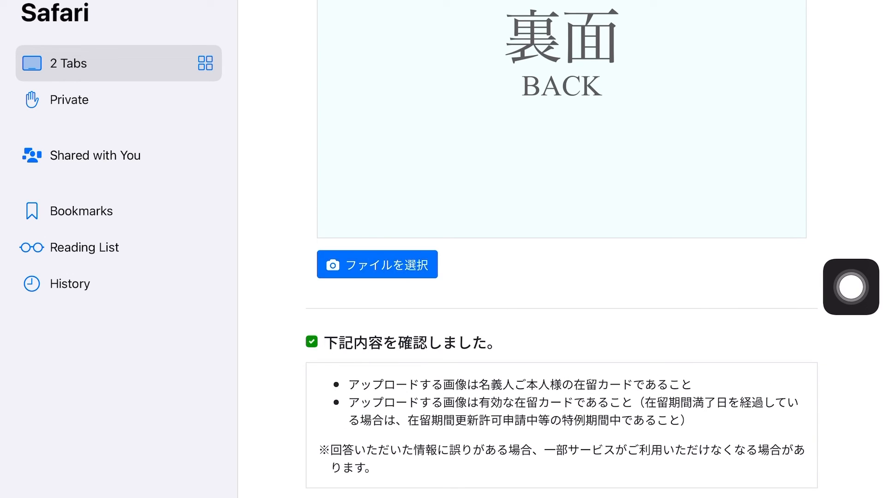
scroll("down", 3)
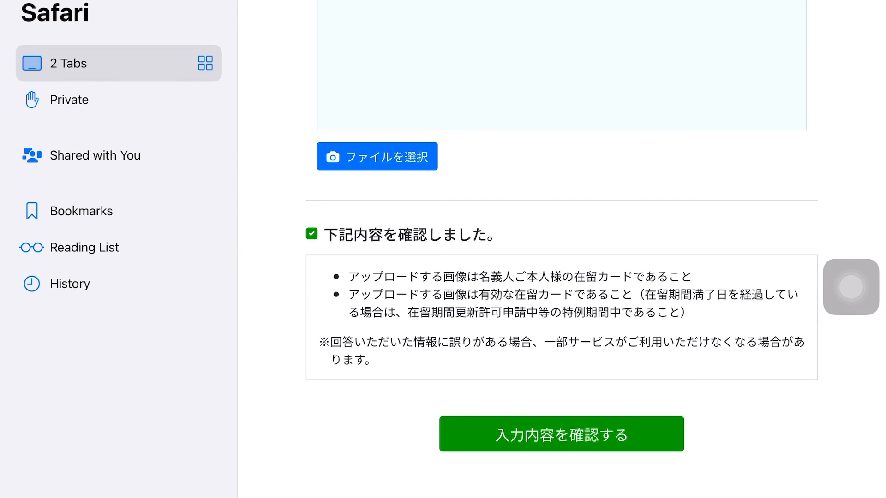
left_click(629, 423)
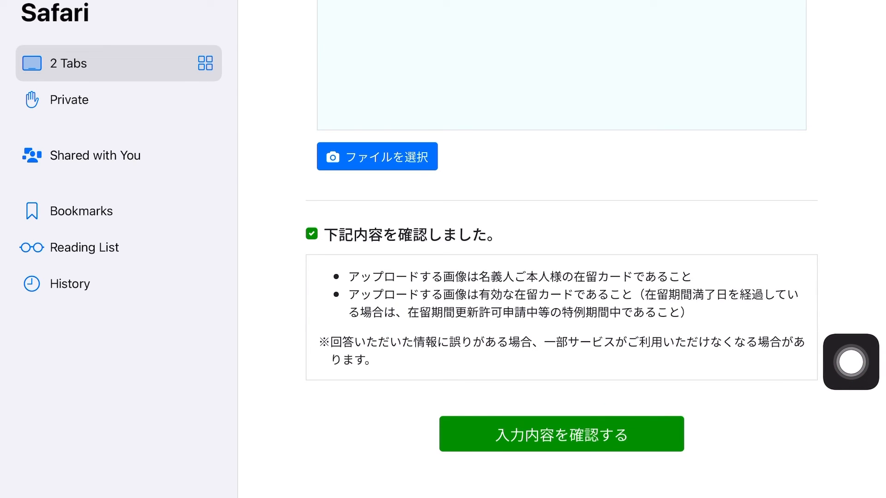
left_click(561, 433)
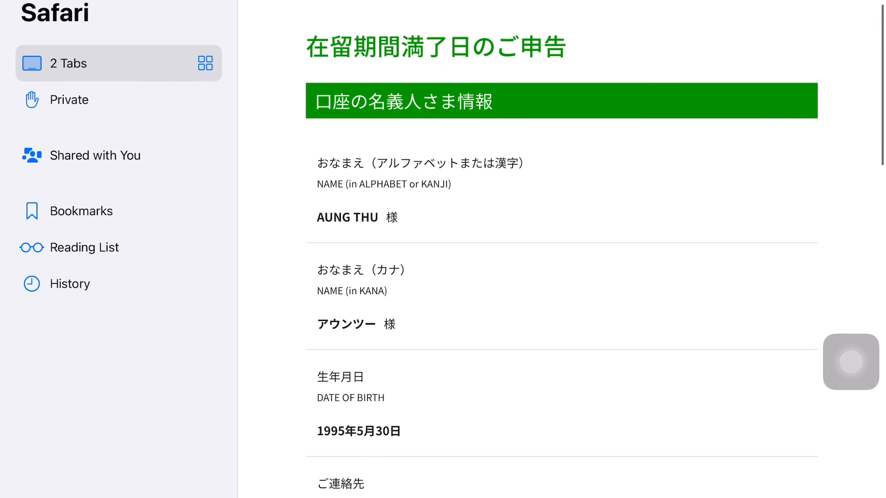
Step: Scroll through the reviewed holder details and submit with 回答する SUBMIT
scroll("down", 3)
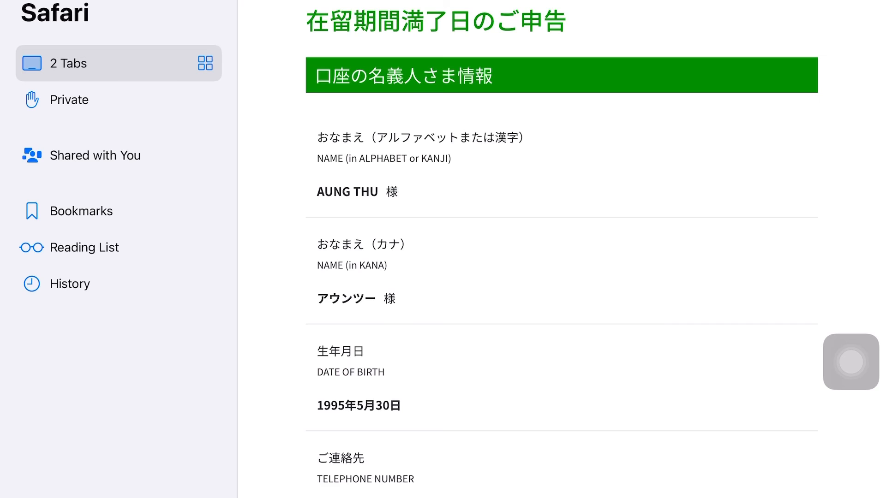
scroll("down", 3)
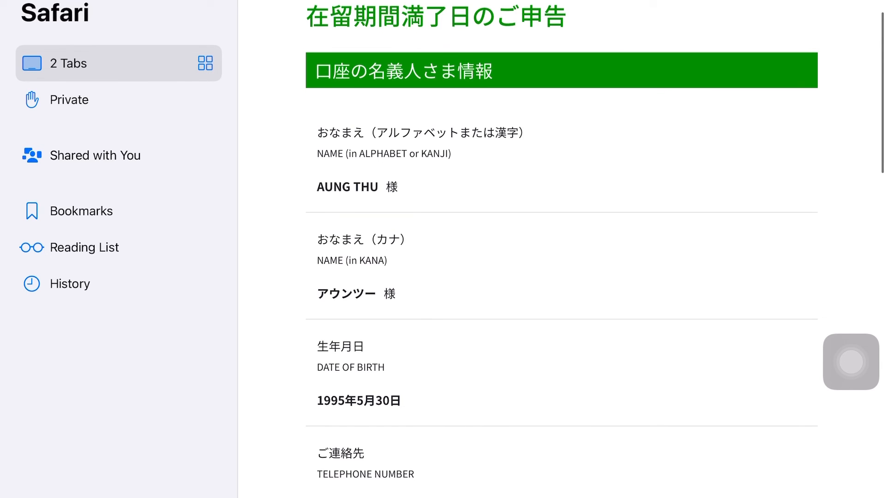
scroll("down", 3)
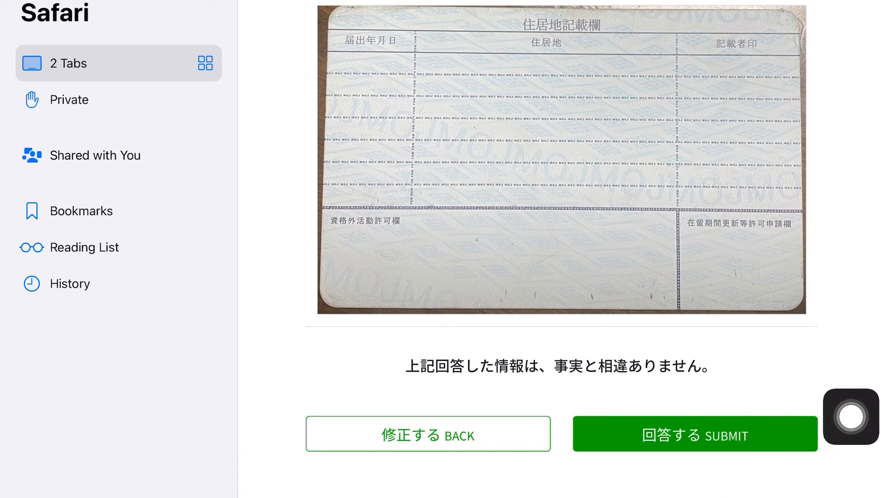
left_click(694, 434)
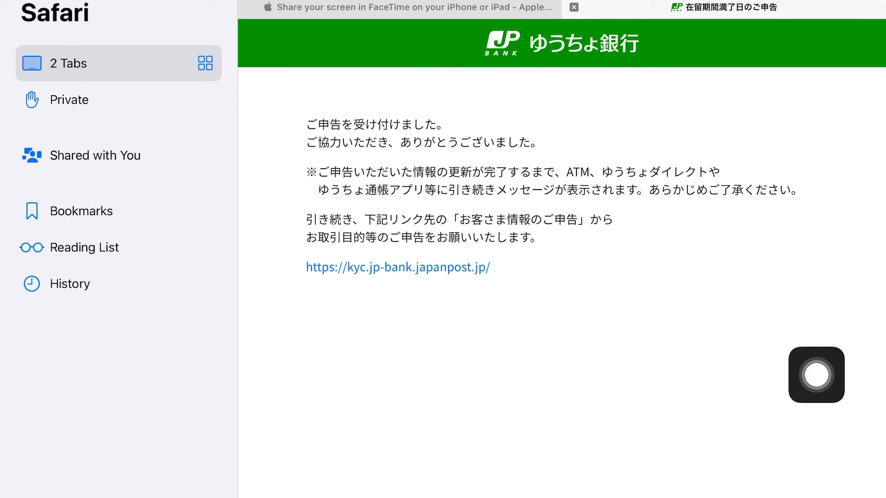
left_click_drag(815, 375, 401, 171)
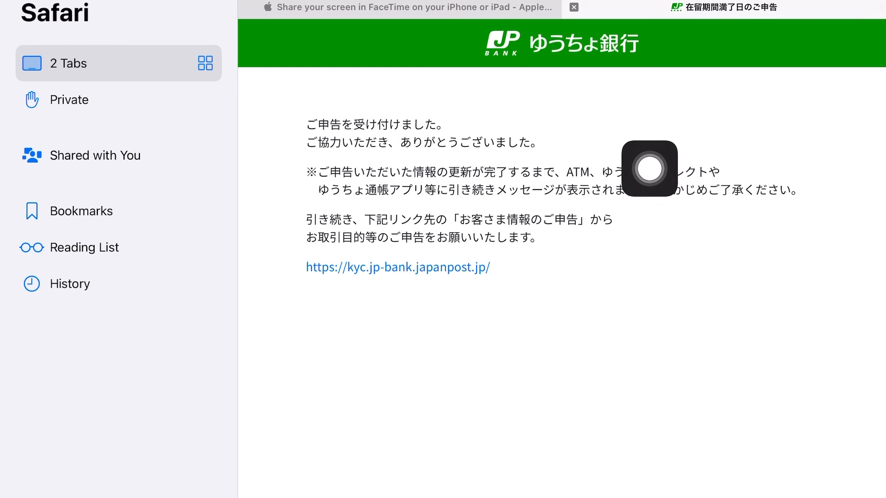
mouse_move(673, 269)
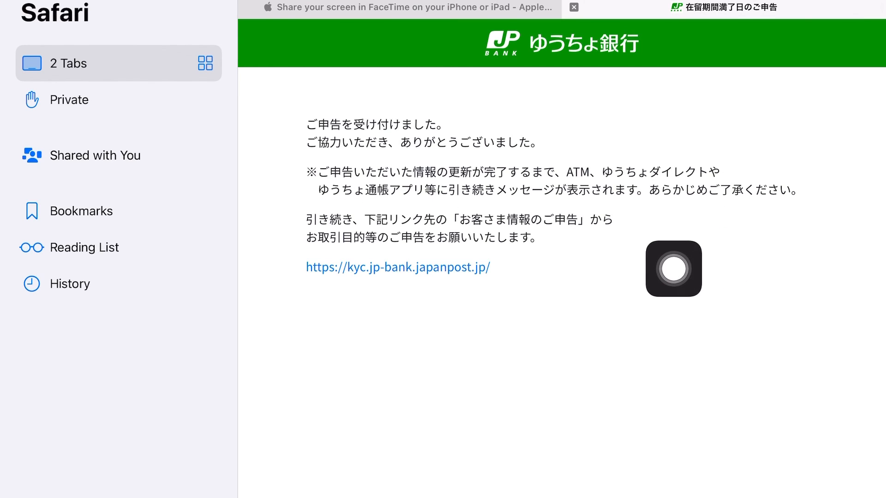